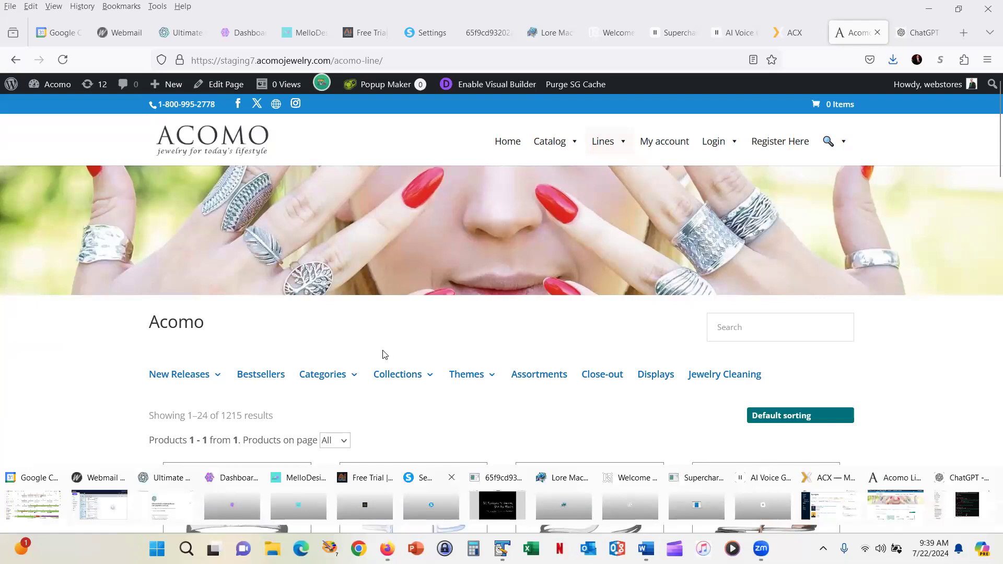
Step: Browse the Acomo line listing and choose Bracelets from the Categories dropdown
click(323, 374)
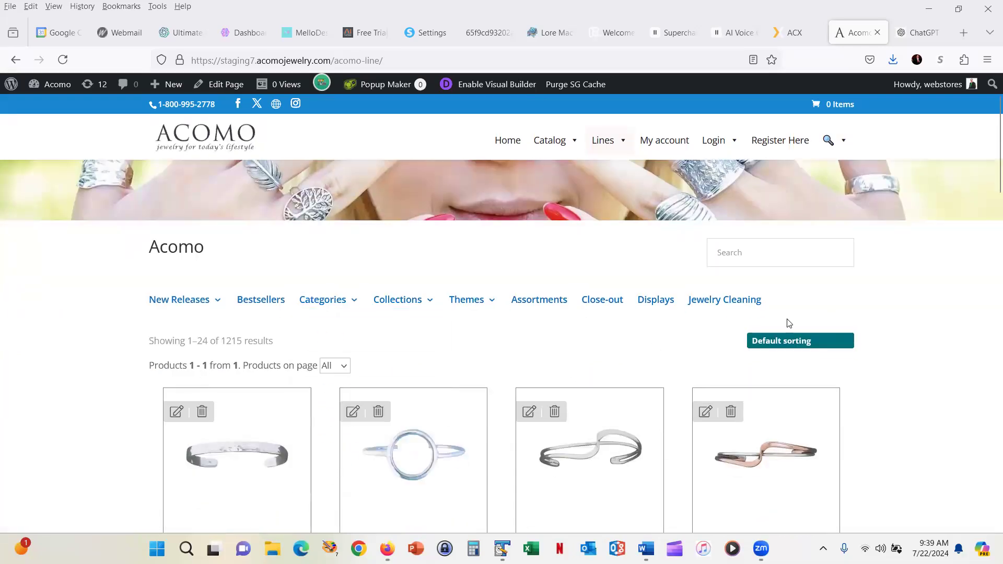
mouse_move(428, 363)
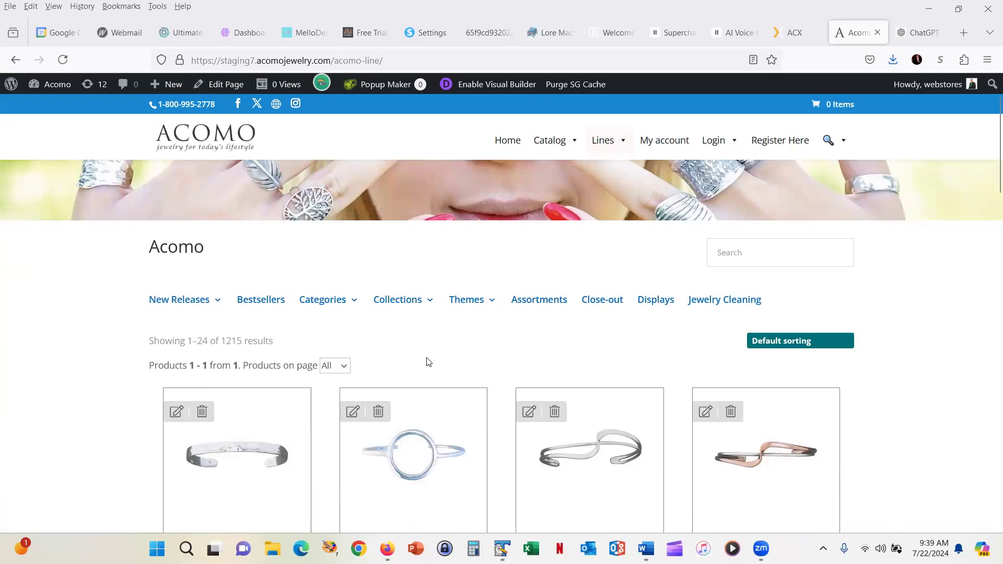
scroll(down, 3)
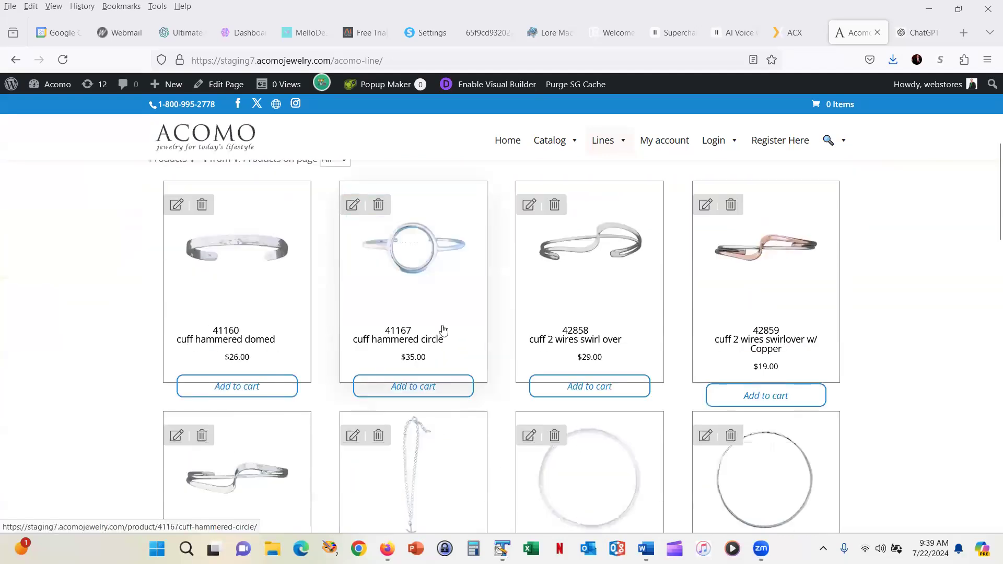
scroll(up, 3)
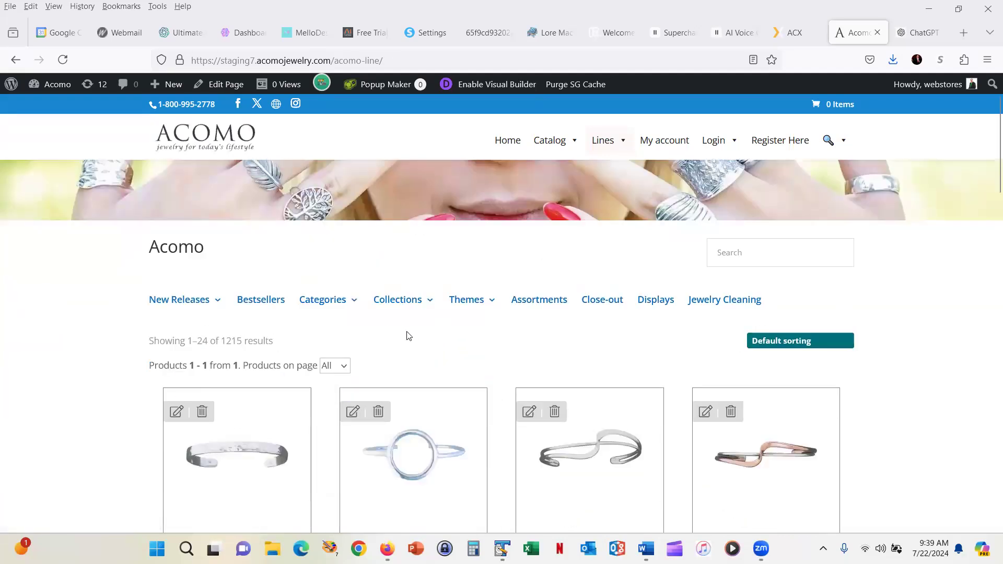
click(323, 299)
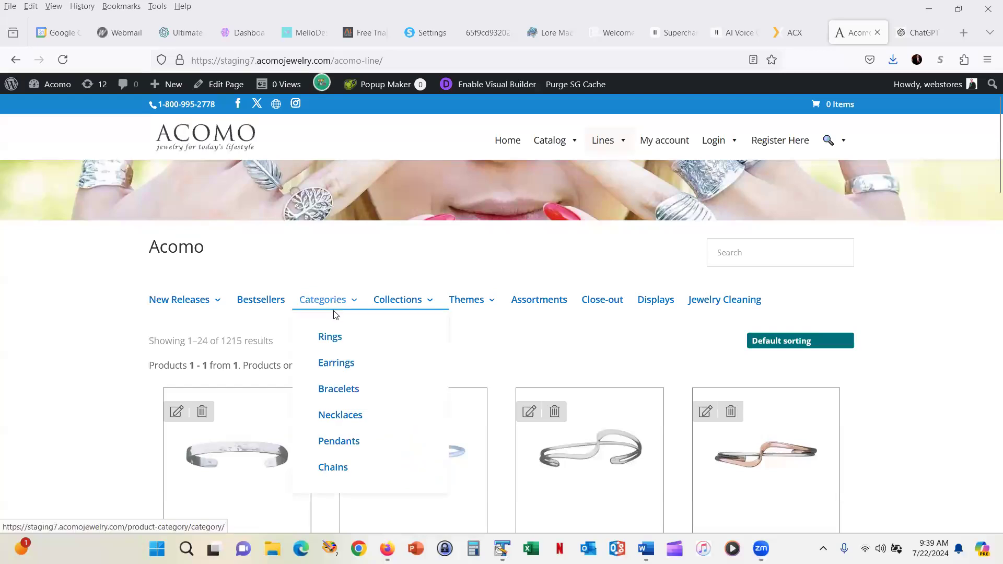
mouse_move(339, 388)
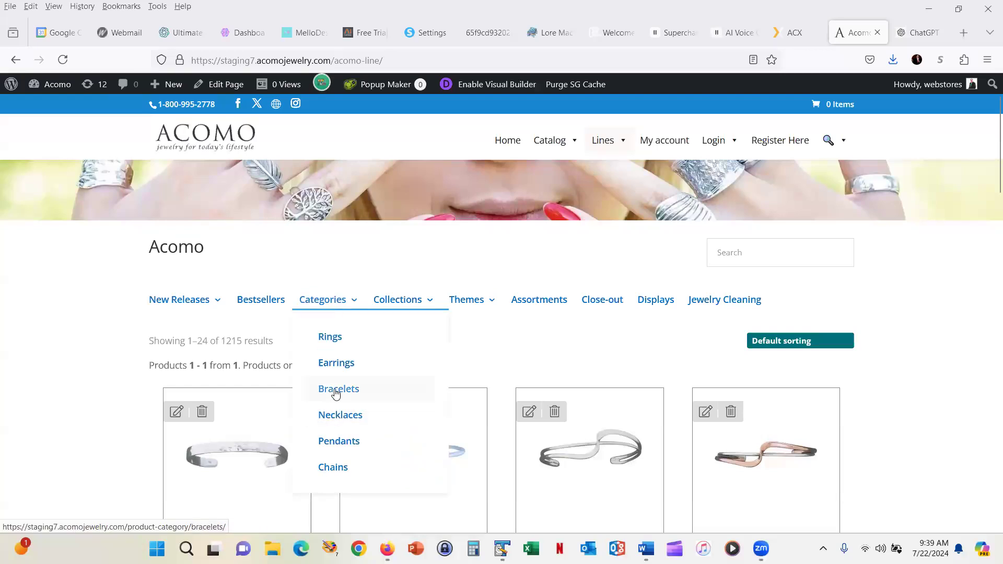
click(337, 389)
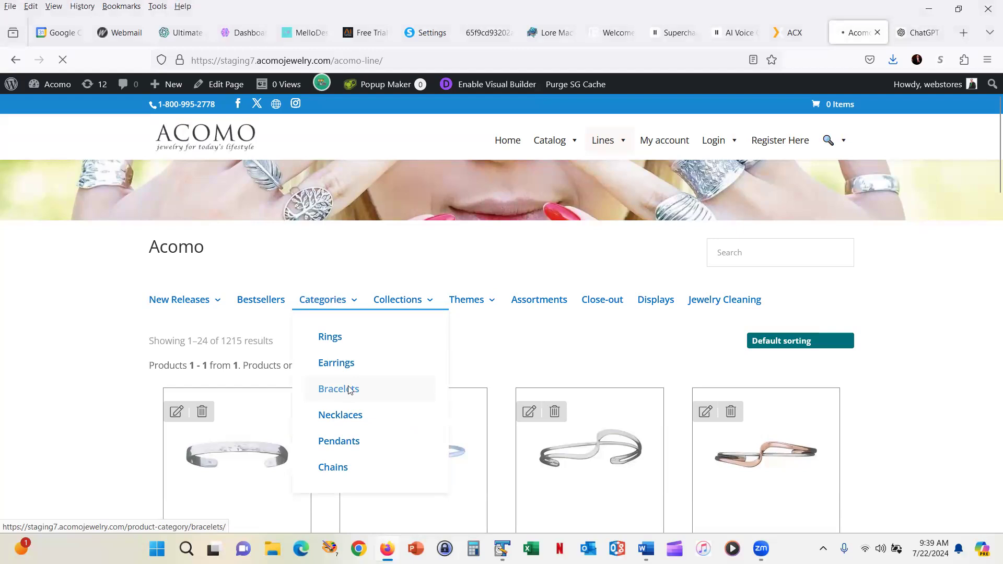
Step: Enter the cuff subcategory and select the 41160 cuff hammered domed product
click(338, 389)
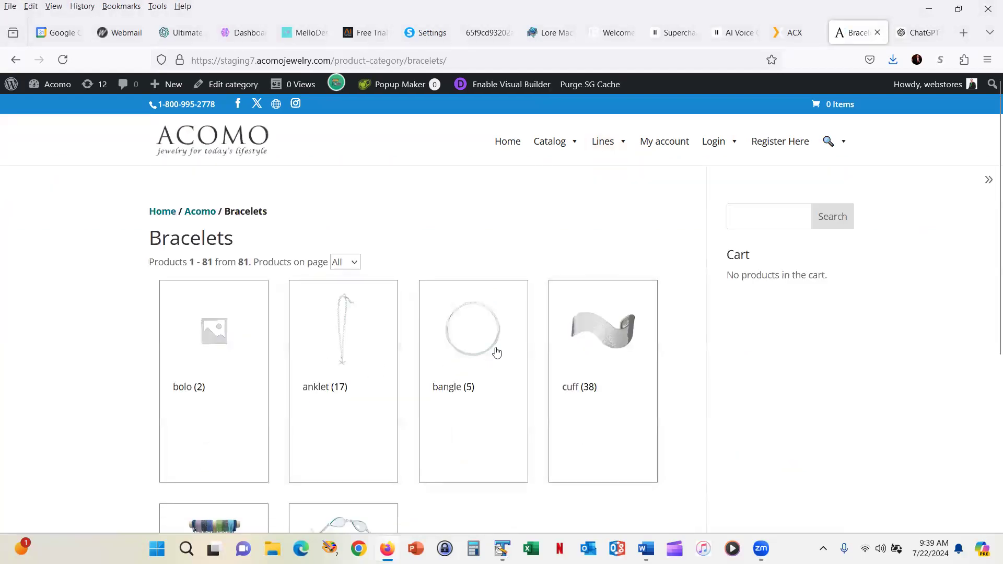
click(602, 330)
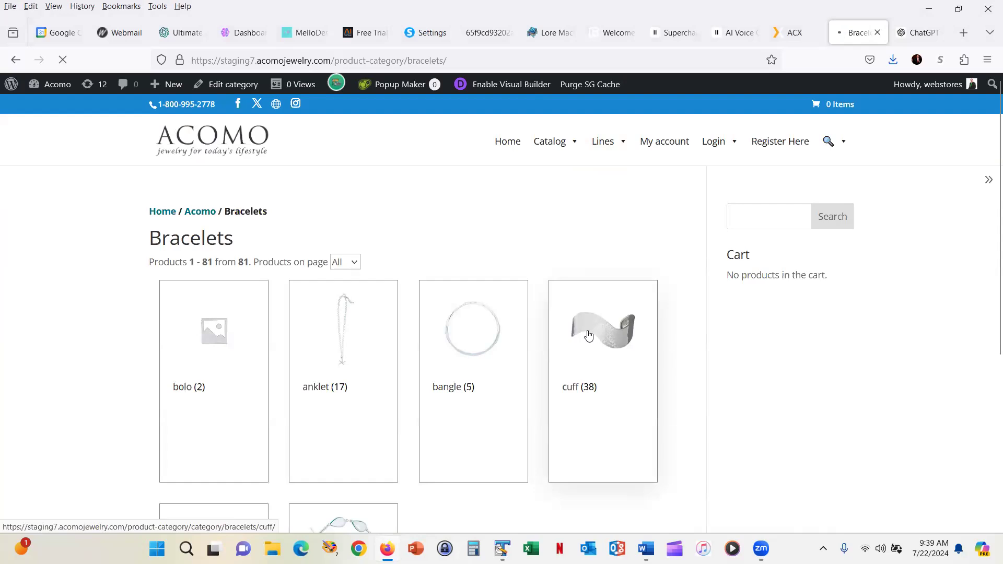
mouse_move(582, 340)
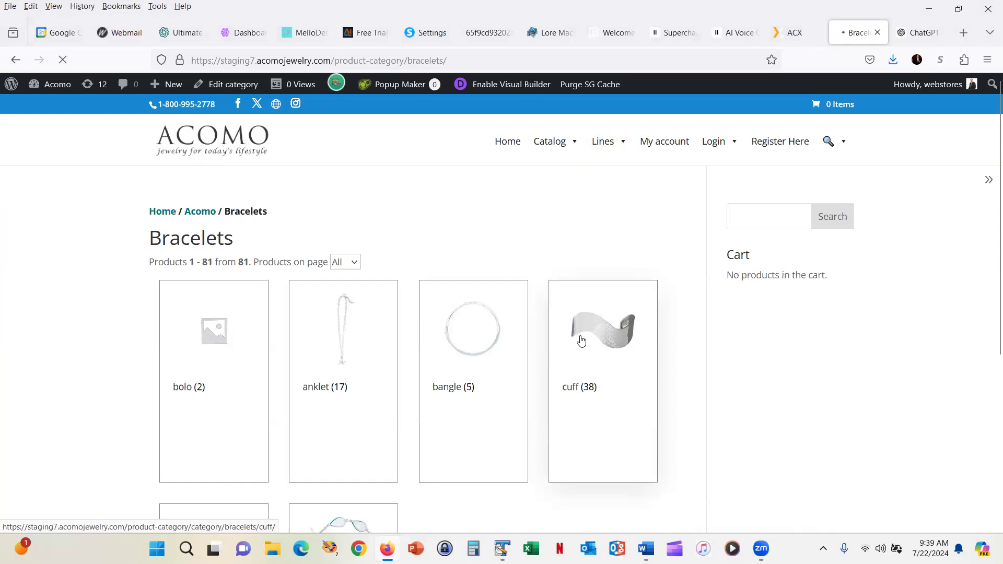
mouse_move(603, 321)
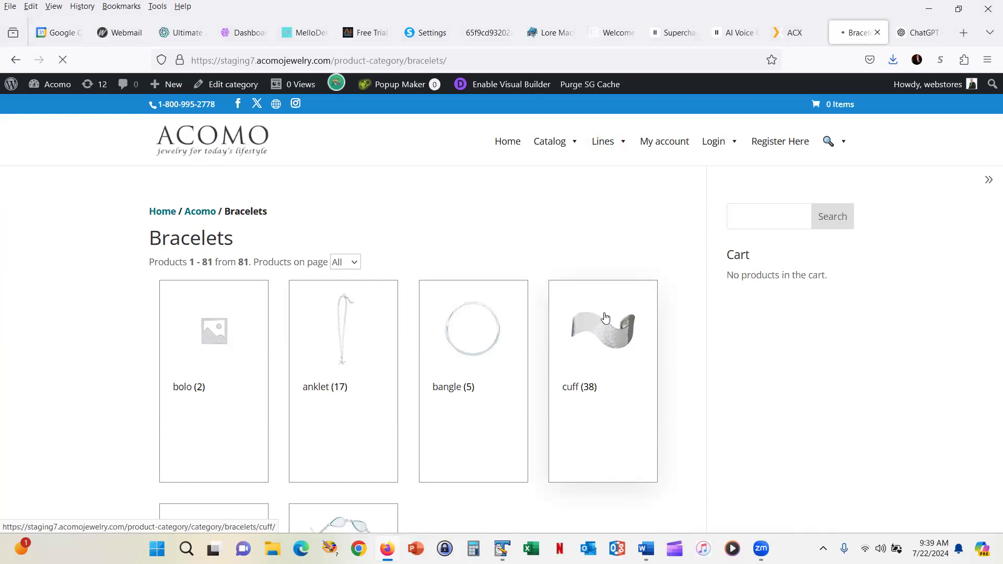
mouse_move(627, 301)
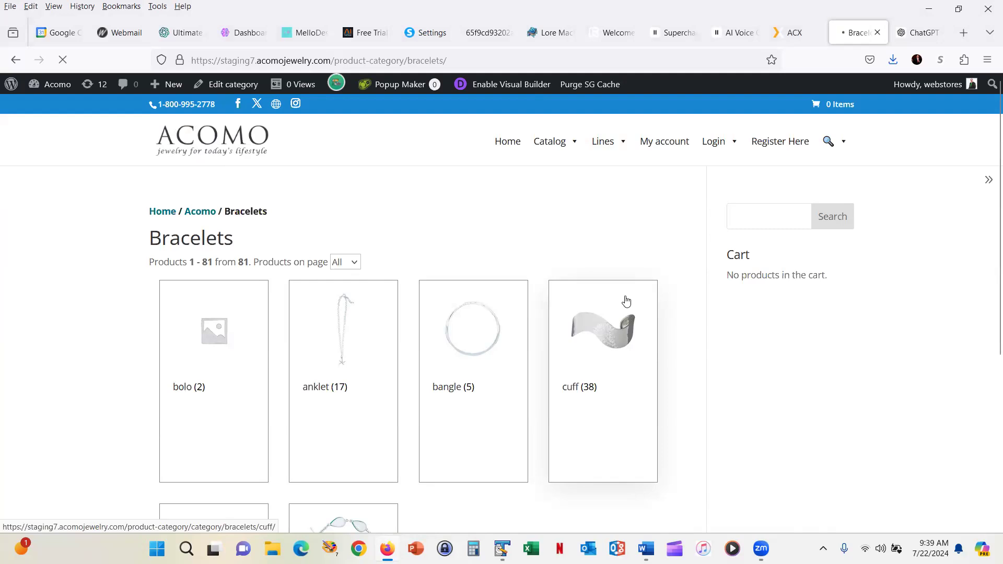
mouse_move(618, 305)
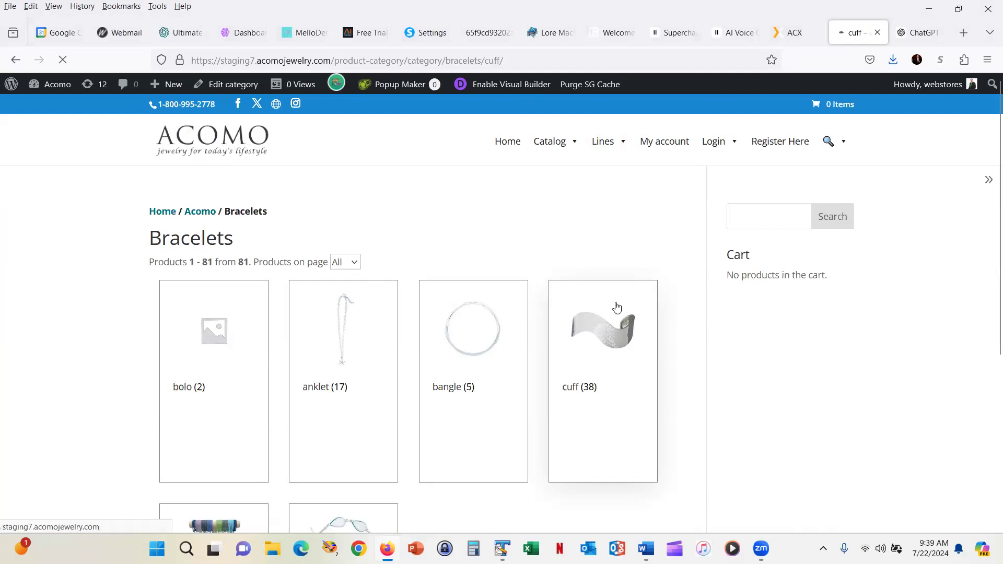
click(602, 330)
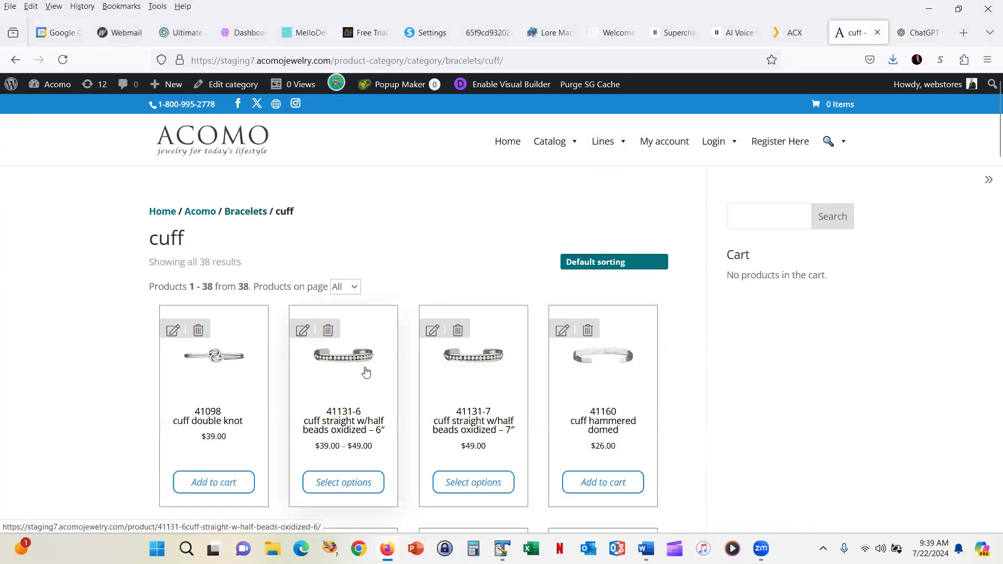
mouse_move(604, 356)
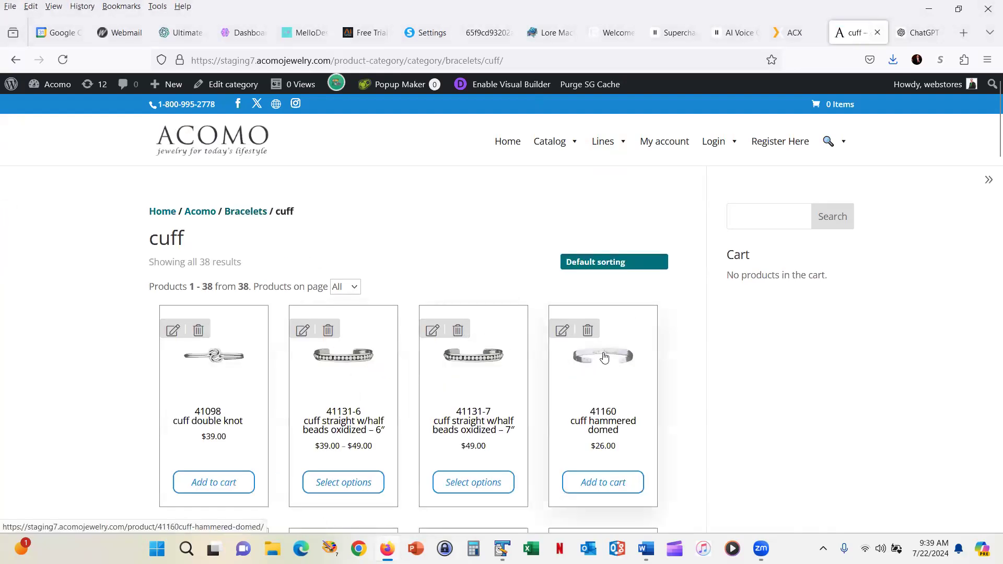
click(602, 357)
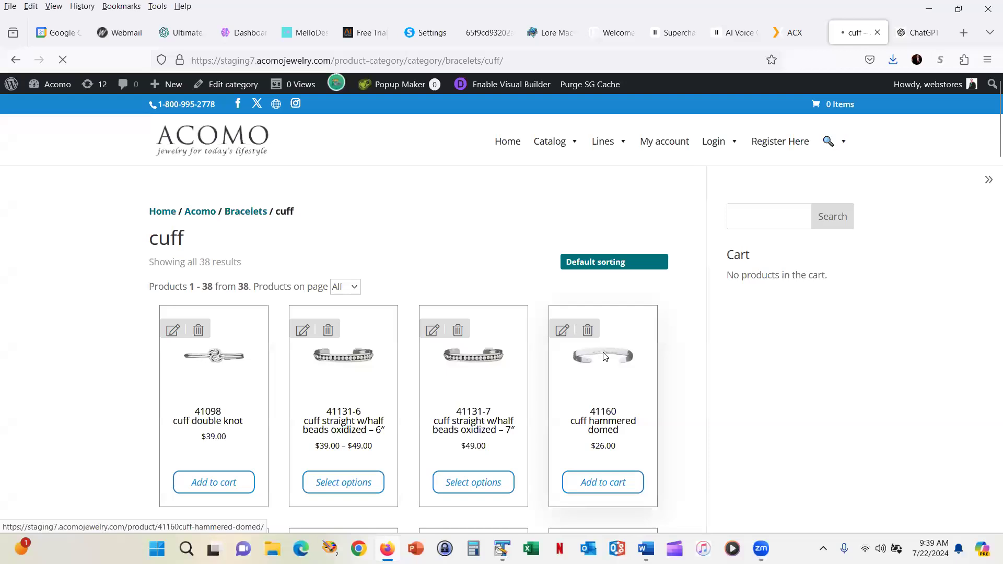
Step: Load the cuff hammered domed product page (41160, $26.00)
click(602, 355)
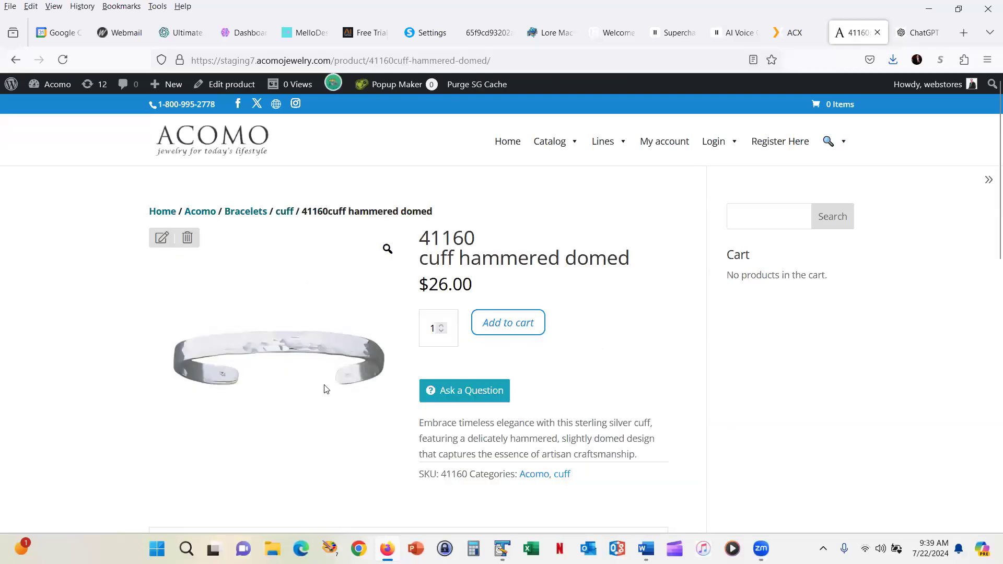
mouse_move(524, 339)
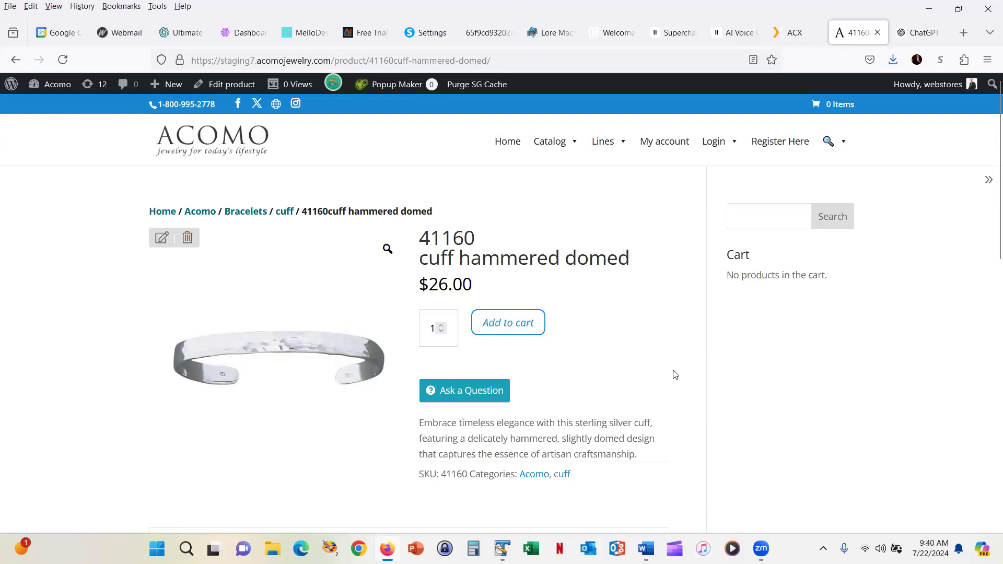
mouse_move(544, 395)
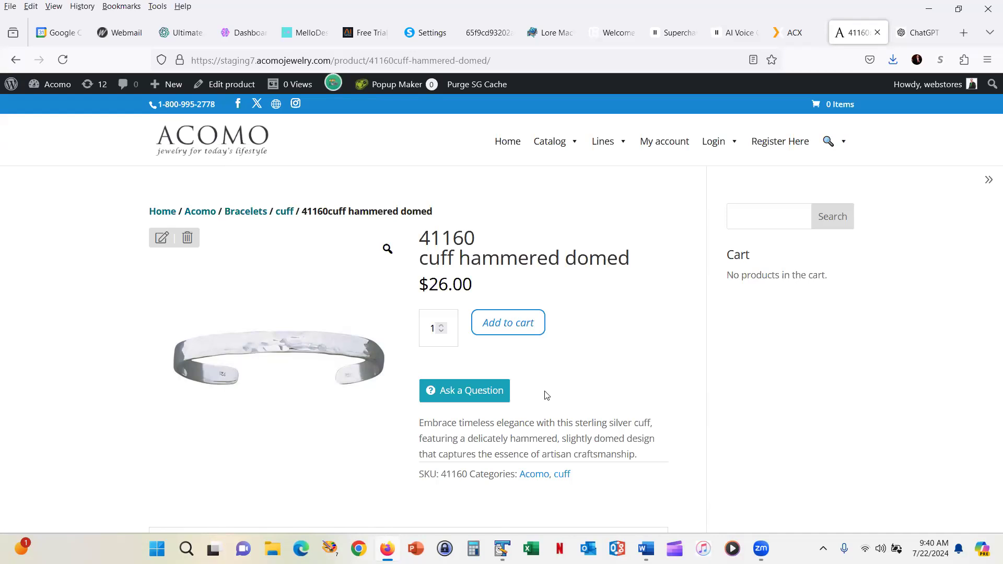
mouse_move(519, 403)
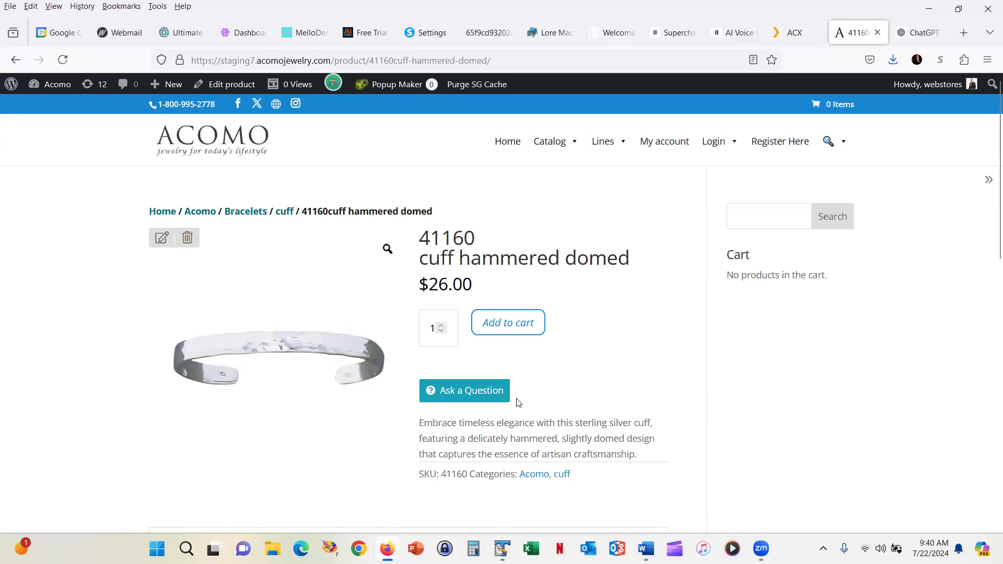
mouse_move(395, 318)
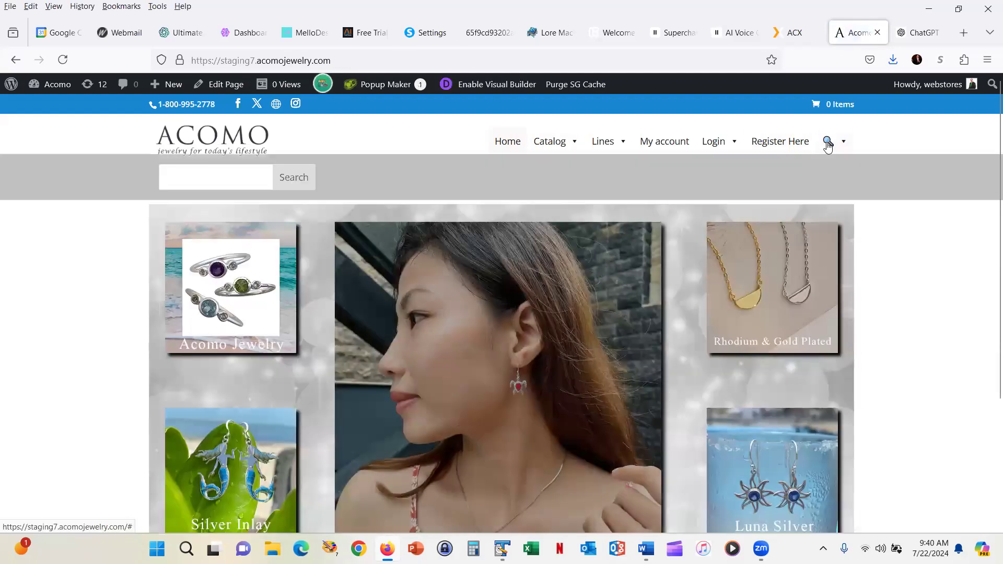
Step: Search the store for 'cuff hammered domed' and reopen the 41160 product from the results
click(828, 141)
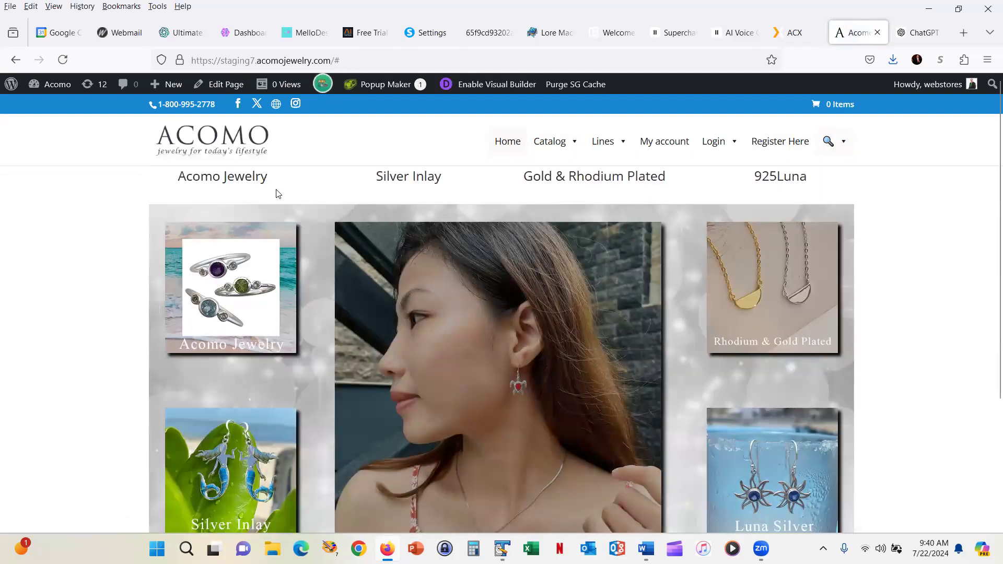
click(827, 141)
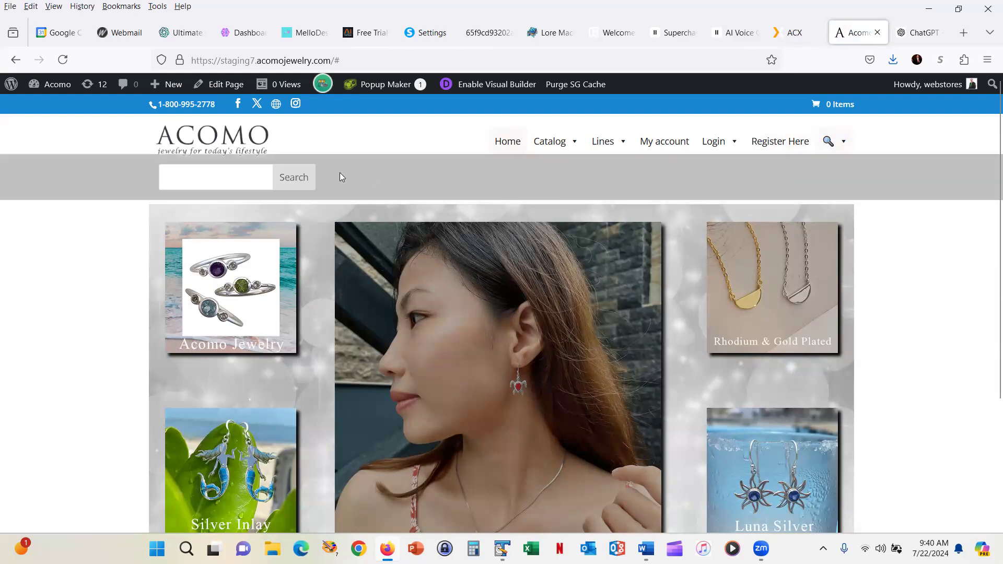
click(215, 177)
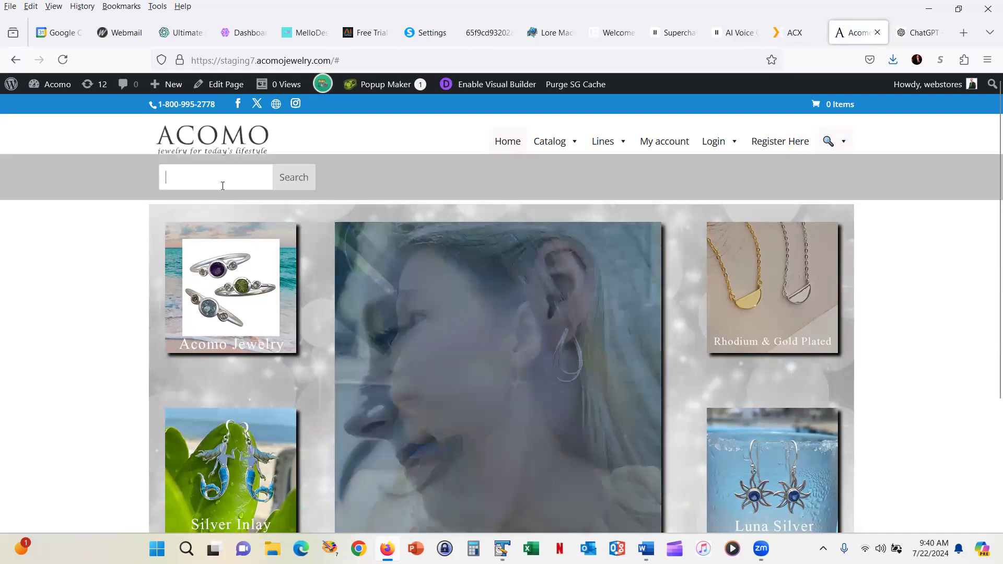
text(cuff hammered domed)
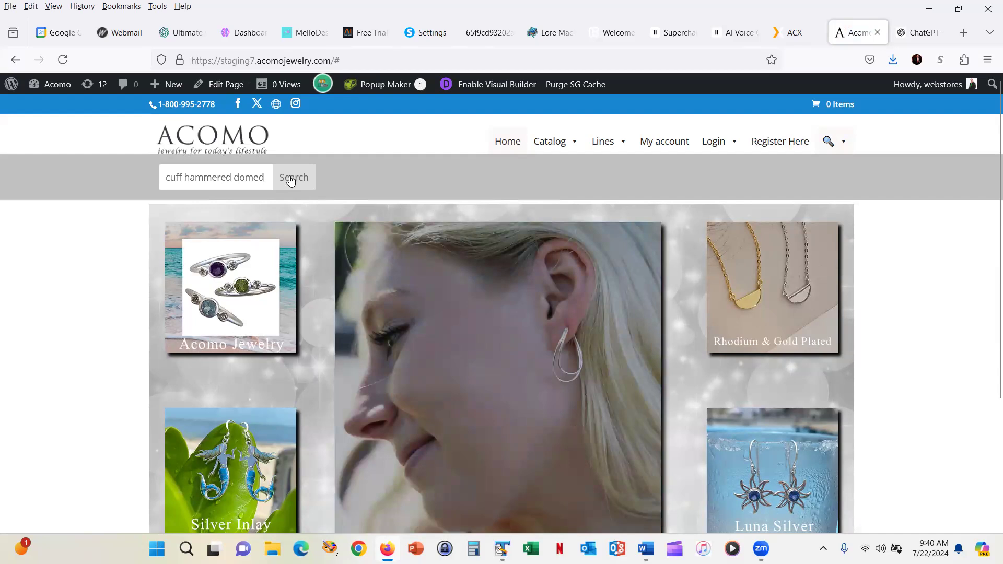
click(293, 178)
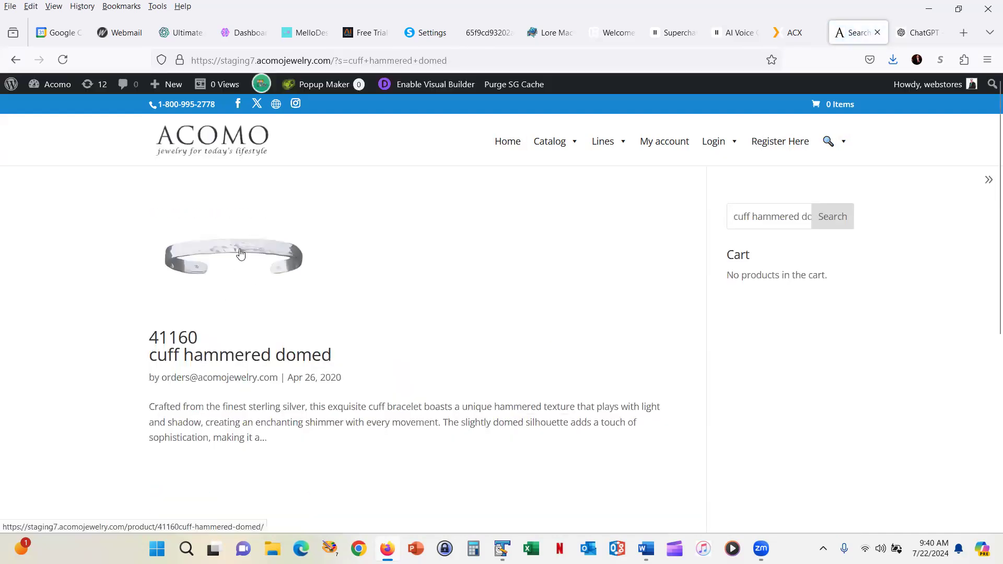
click(241, 256)
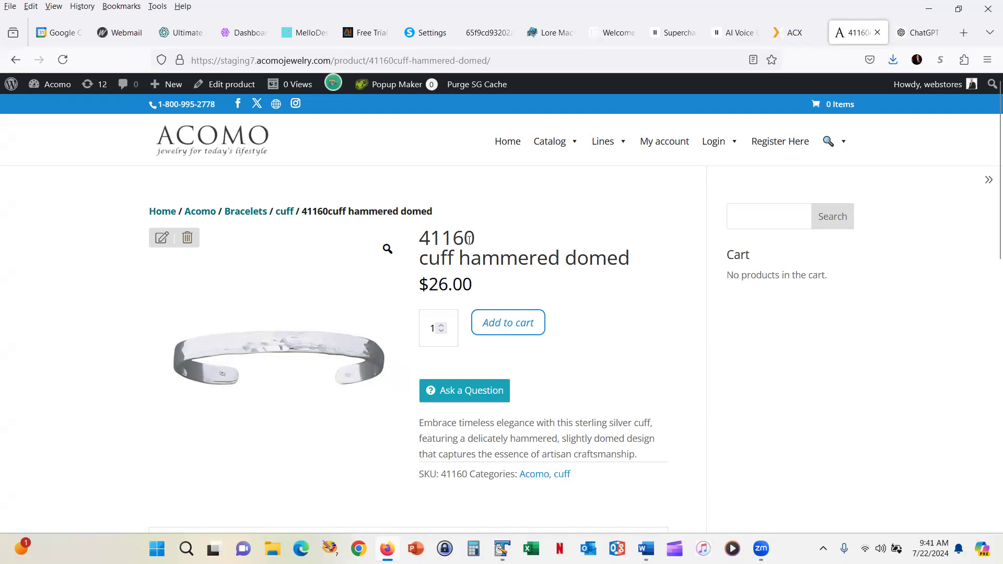
Step: Go to Catalog > Quick Order Table and enter SKUs 41160 and 86228
double_click(446, 238)
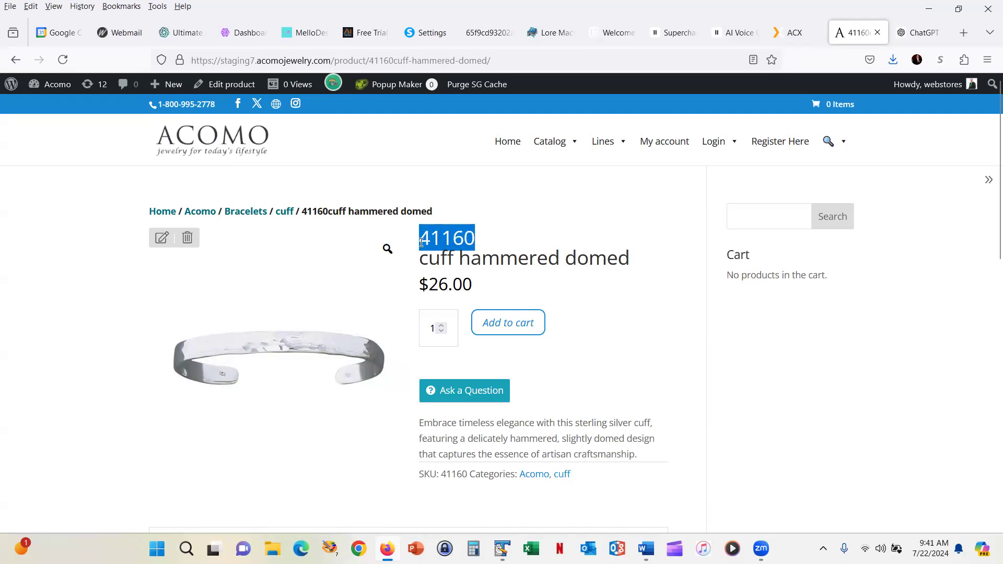
mouse_move(594, 201)
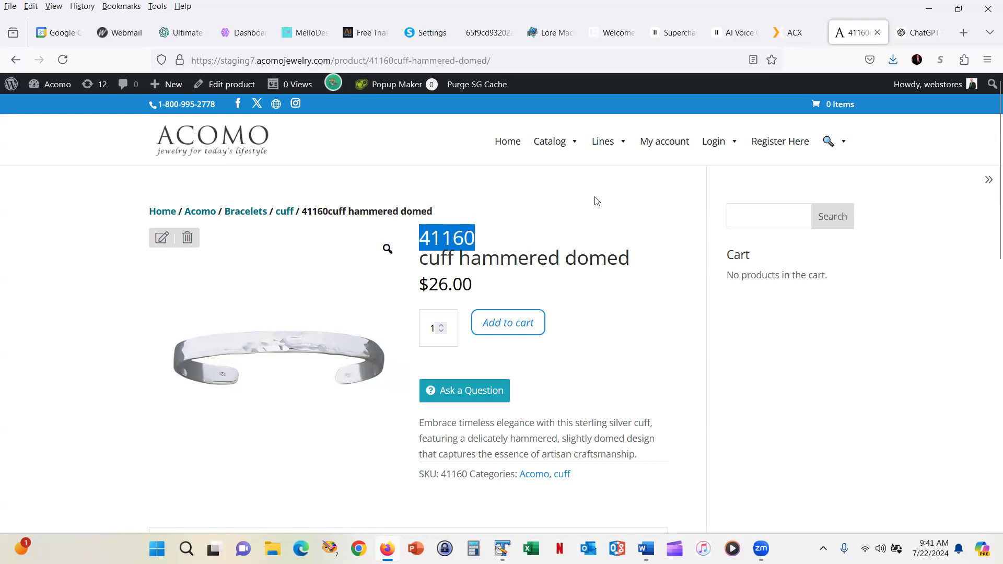
click(548, 141)
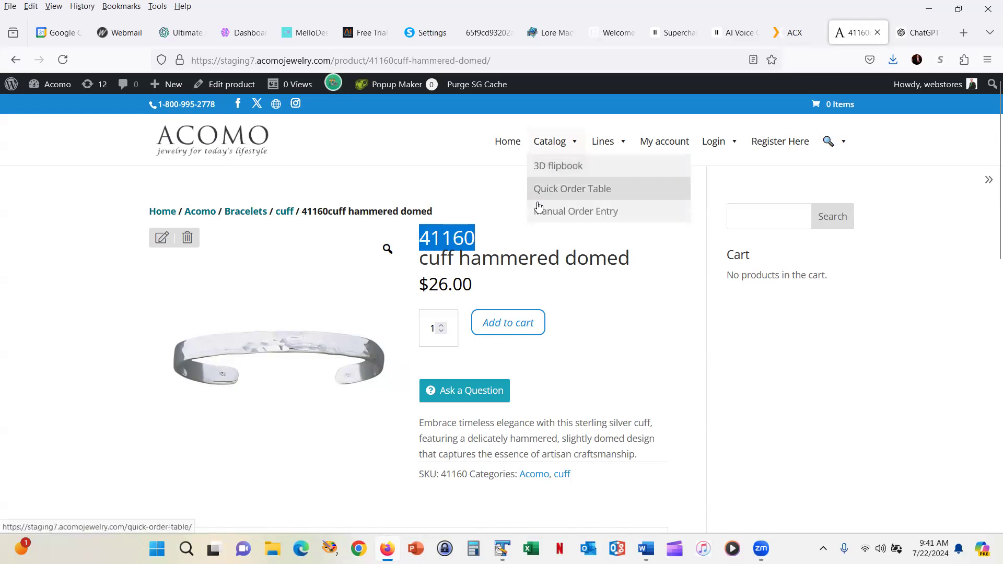
click(574, 211)
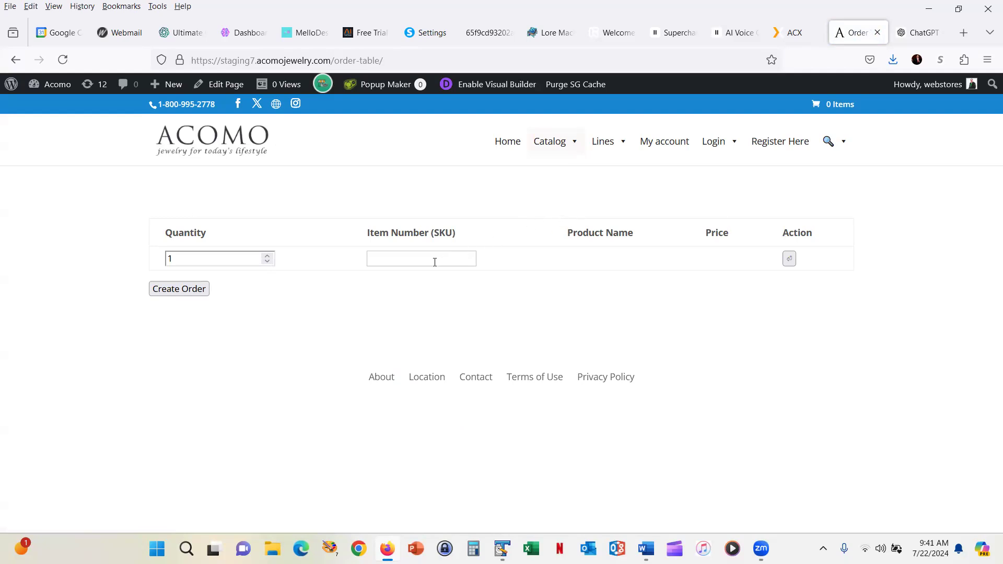
text(41160)
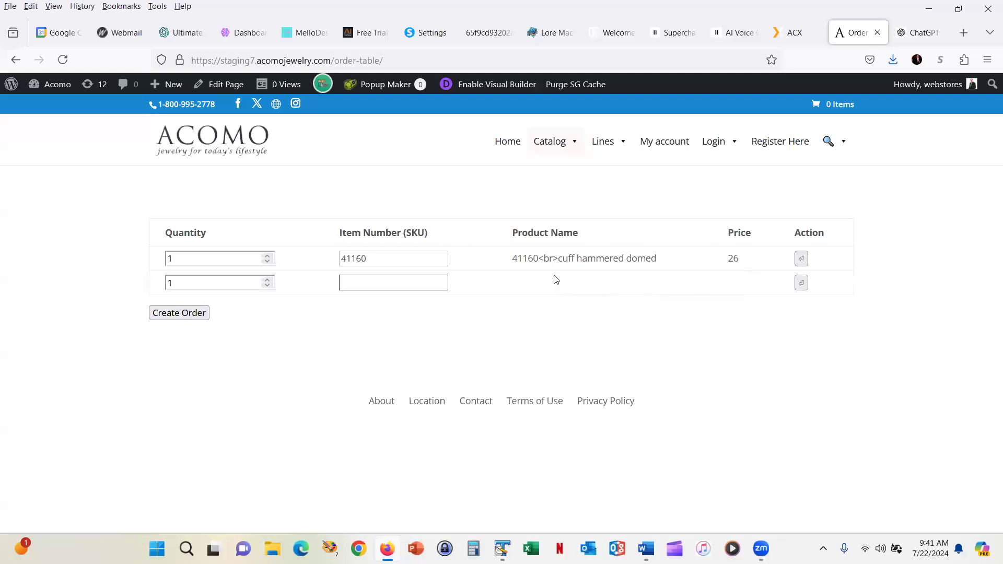
mouse_move(740, 259)
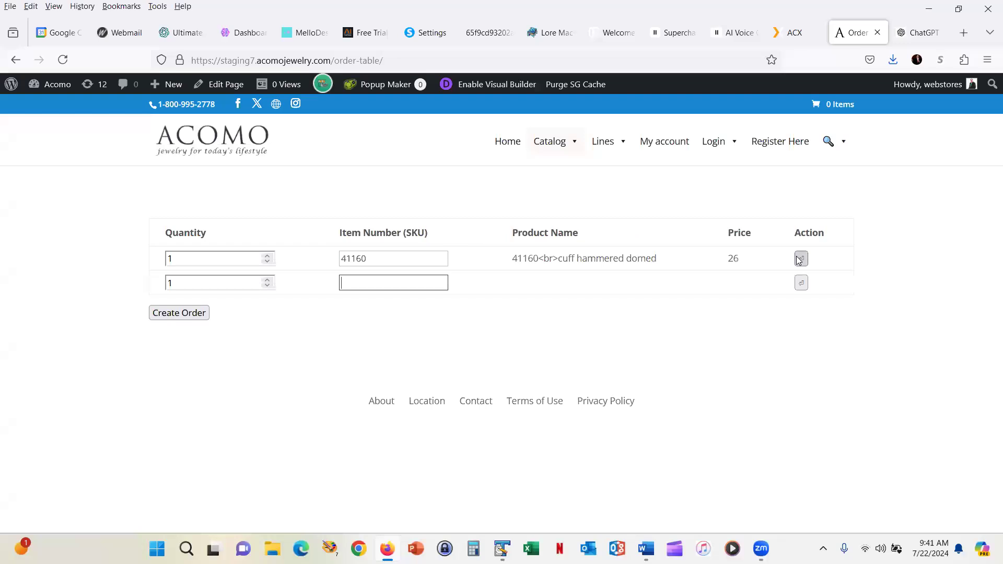
mouse_move(802, 258)
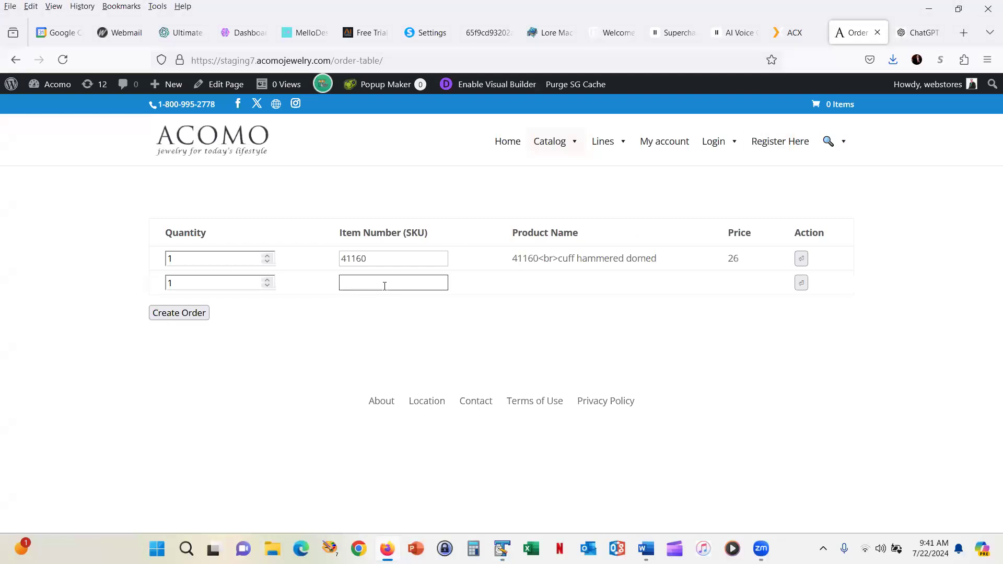
text(86228)
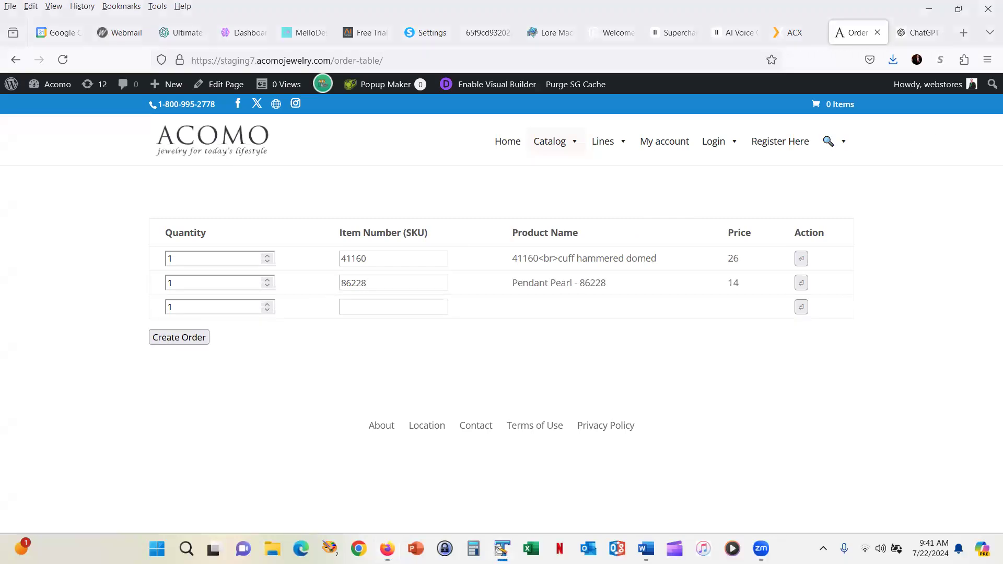
Step: Add SKUs 72056, 43491 and 24001 (quantity 3) to the order table
click(393, 306)
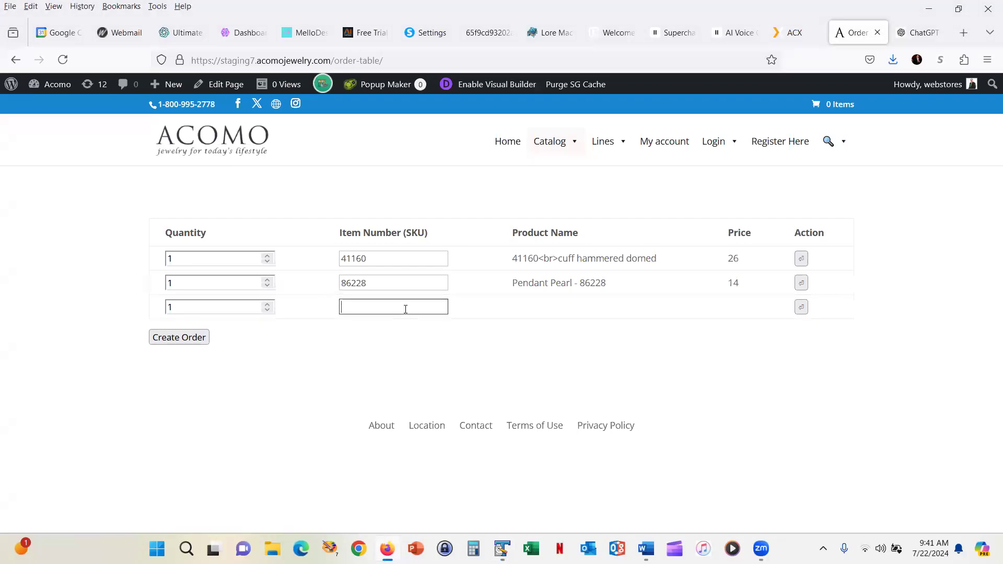
text(72056)
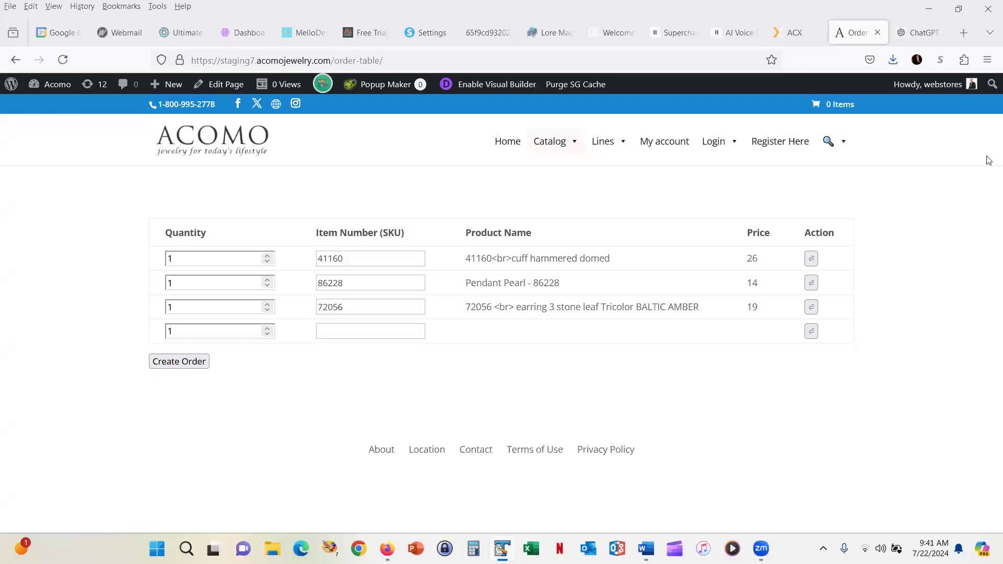
text(43491)
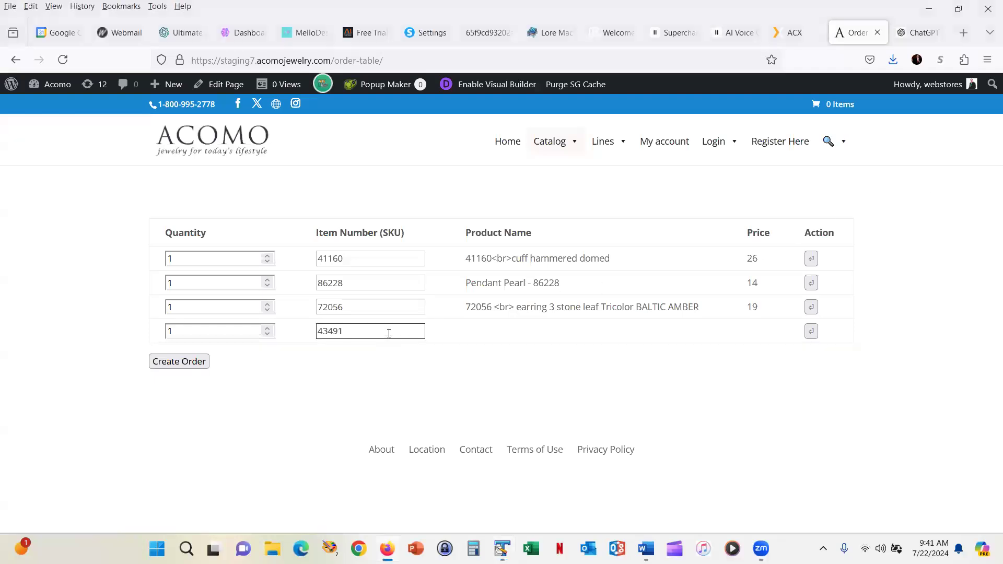
key(Backspace)
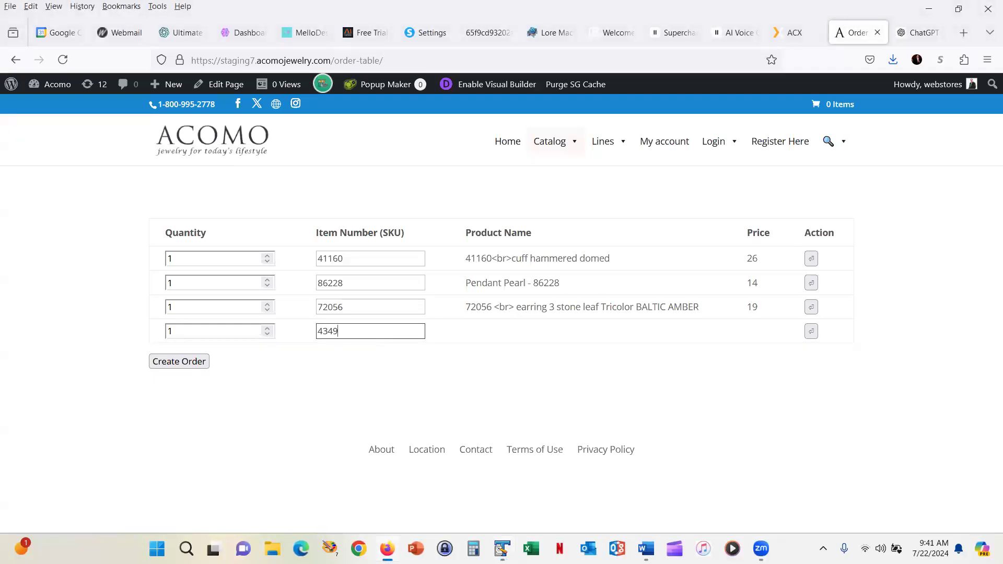
text(1)
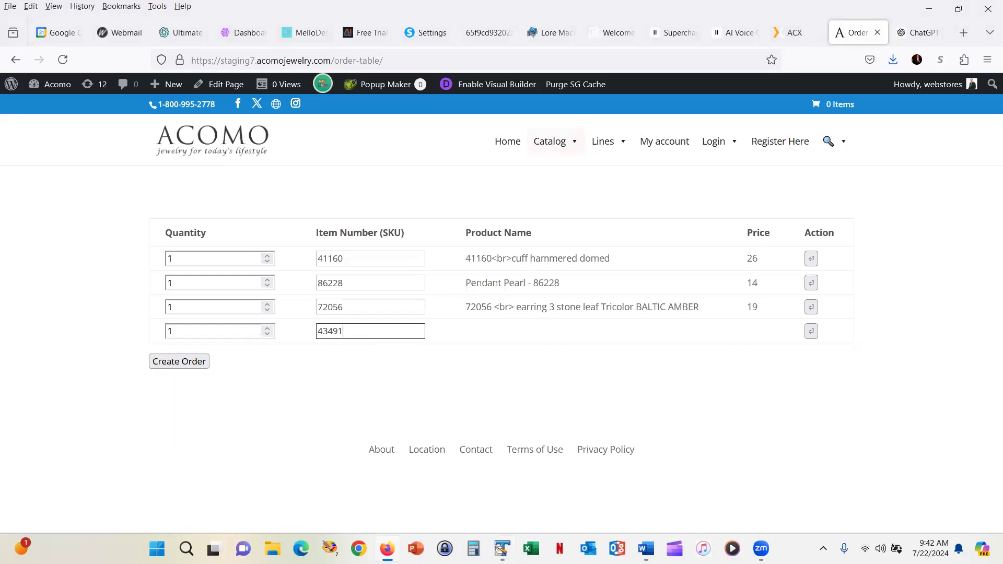
key(Return)
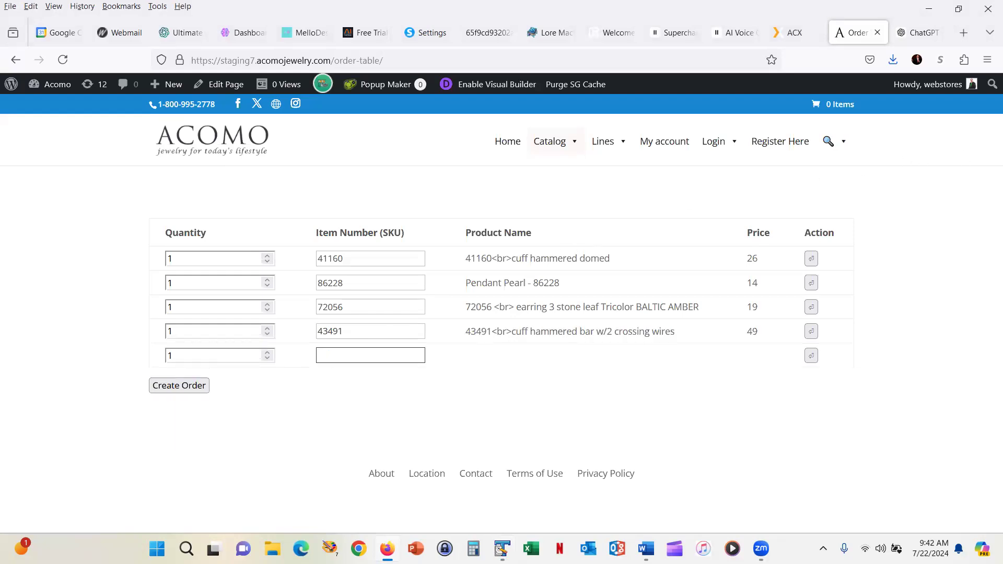
mouse_move(888, 214)
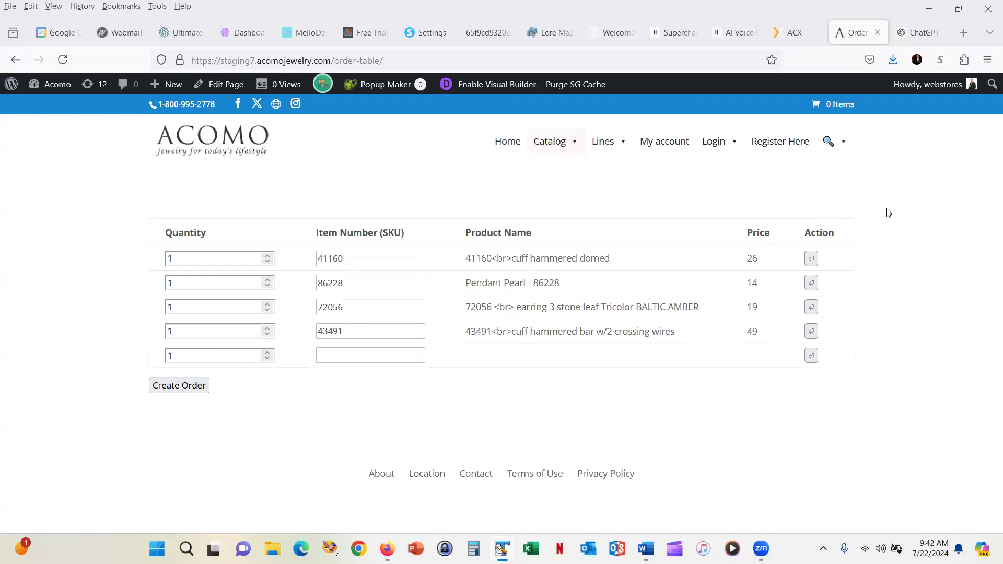
text(24001)
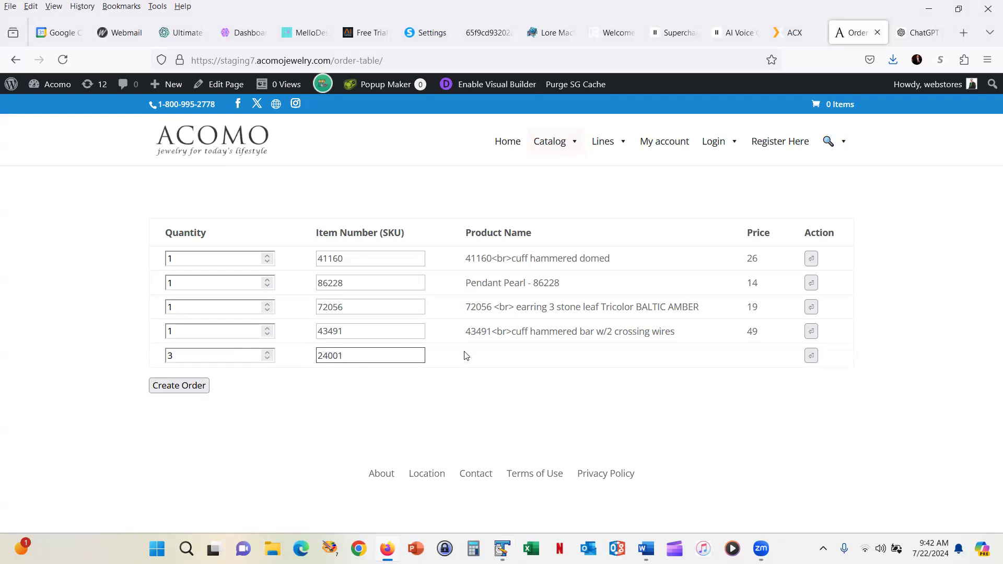
click(370, 356)
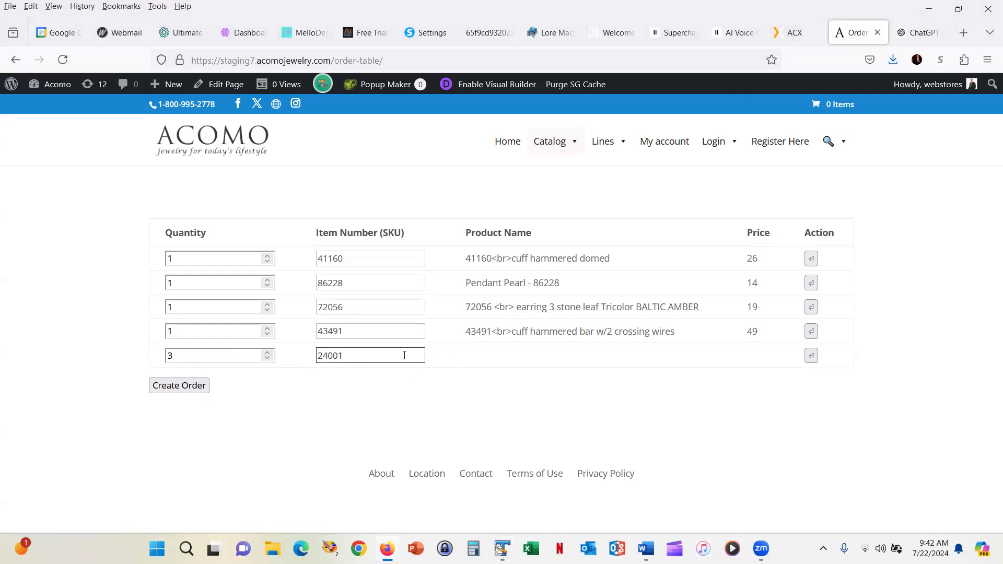
key(Return)
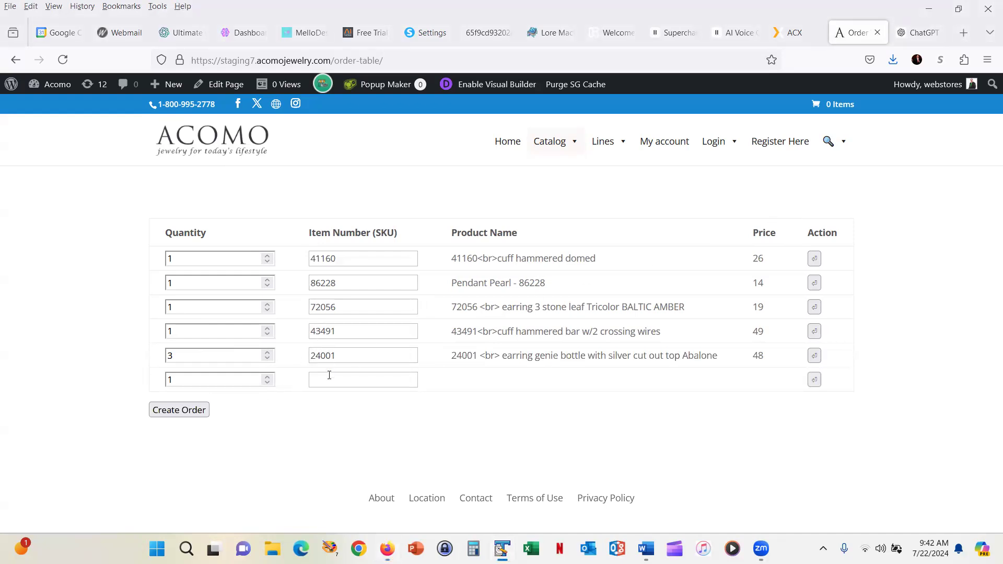
Step: Add SKU E-2289sS, then look up OPE-0633B, which returns 'No products found'
text(E-2289sS)
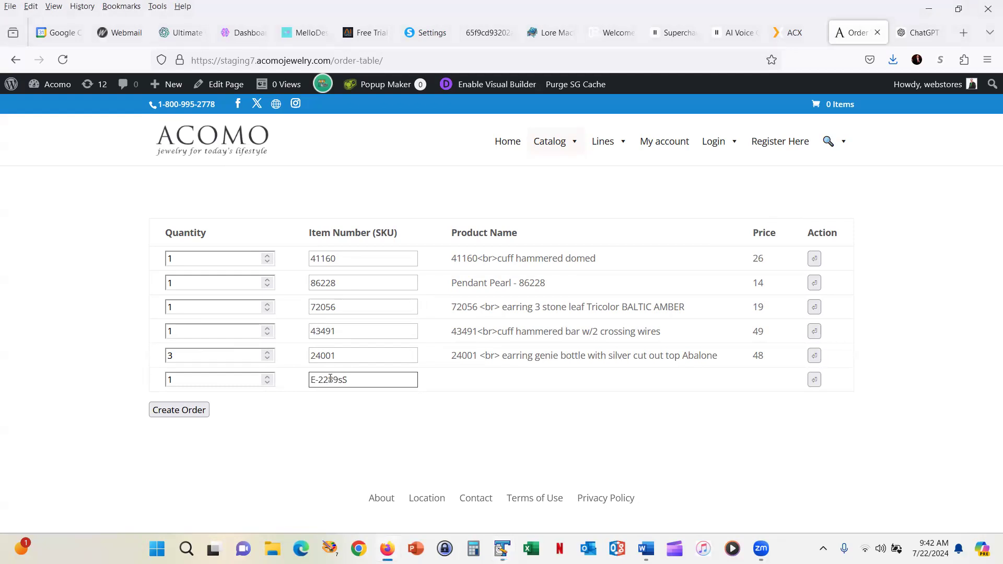
key(Return)
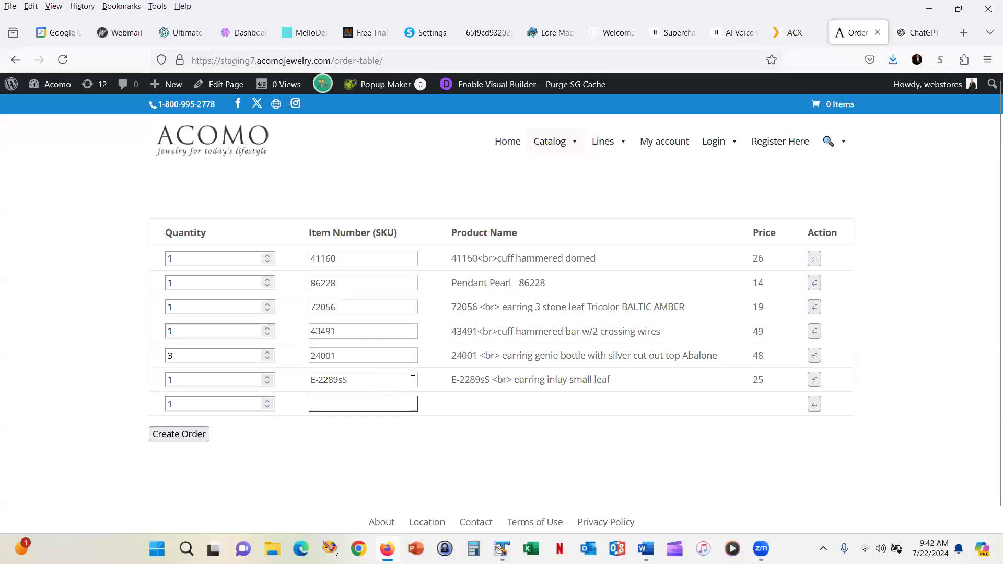
mouse_move(413, 372)
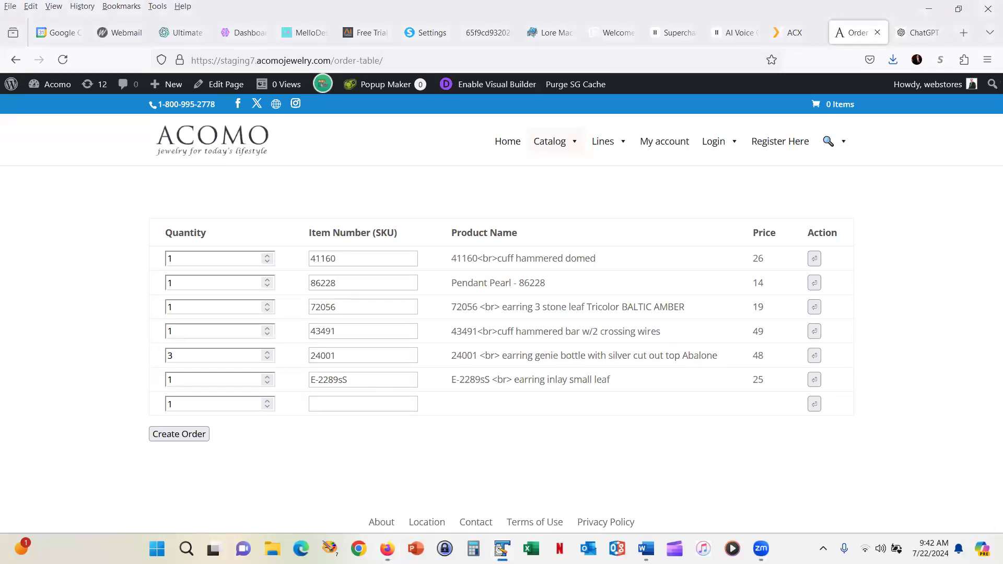
click(362, 404)
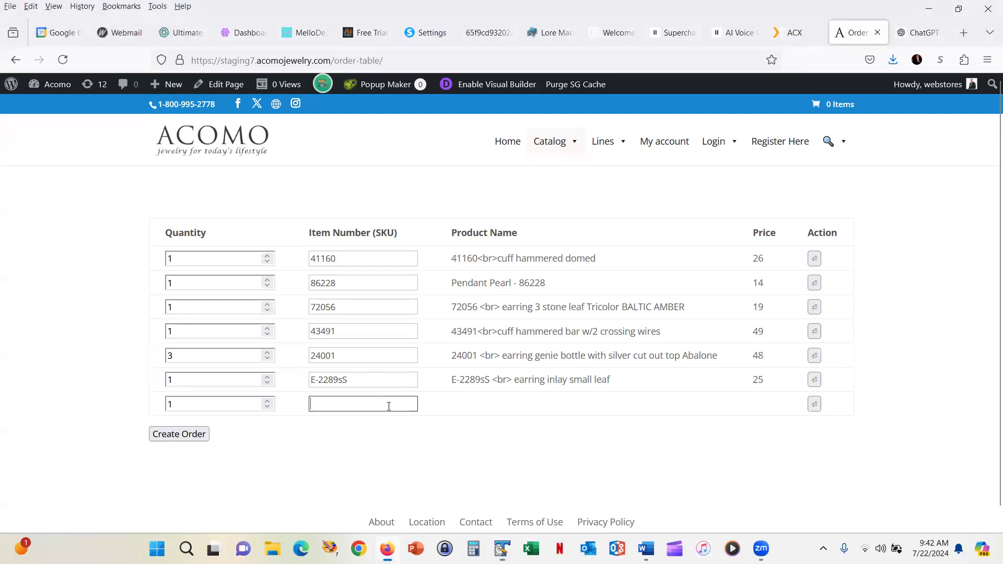
text(OPE-0633B)
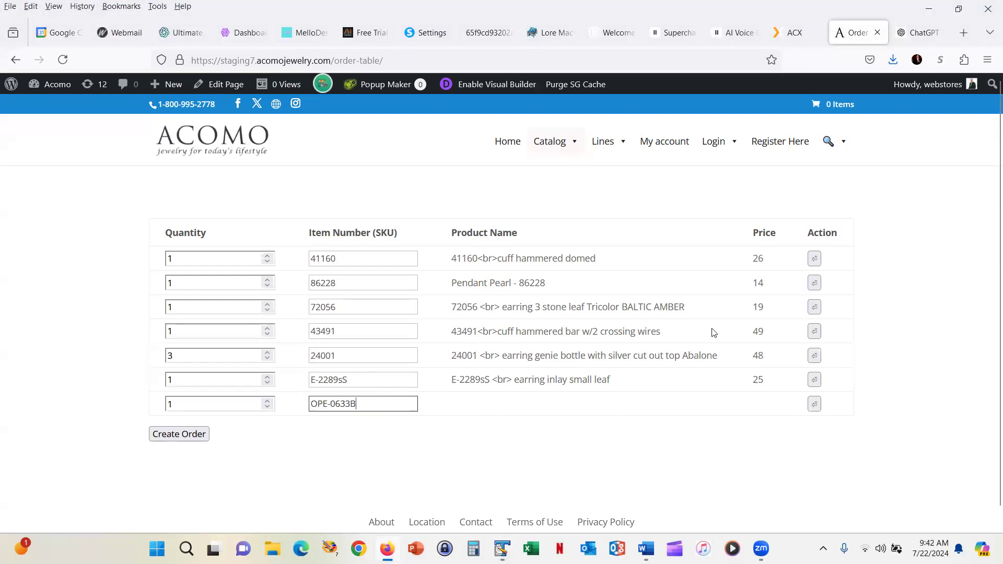
click(814, 403)
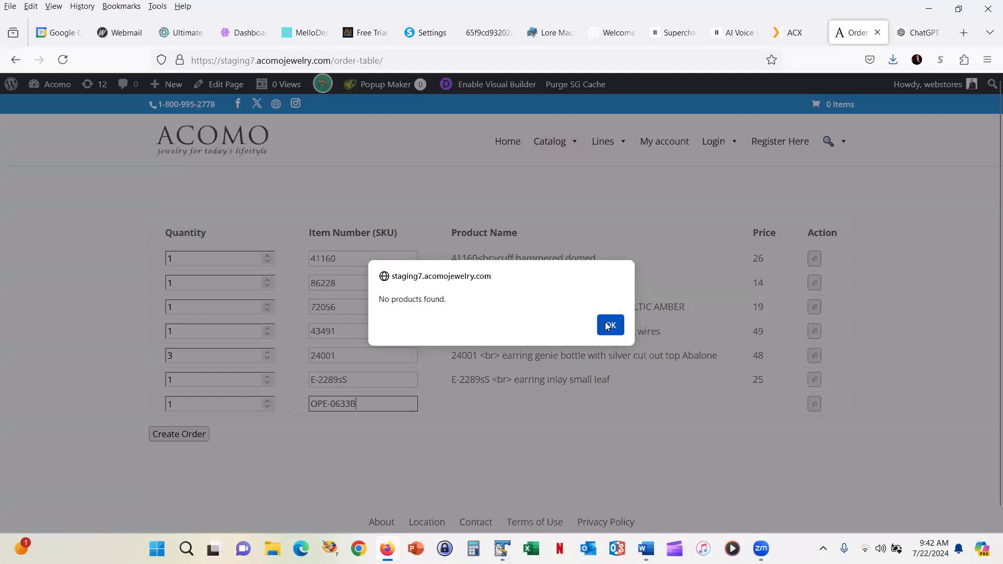
Step: Dismiss the alert and correct the SKU so row seven loads Ring Silver - 81451 at 24
click(608, 325)
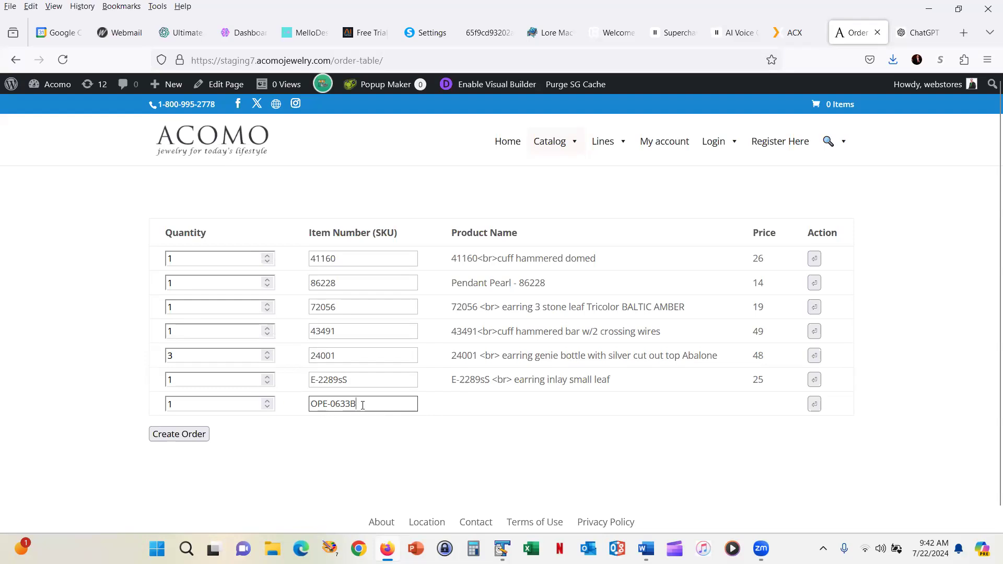
double_click(349, 403)
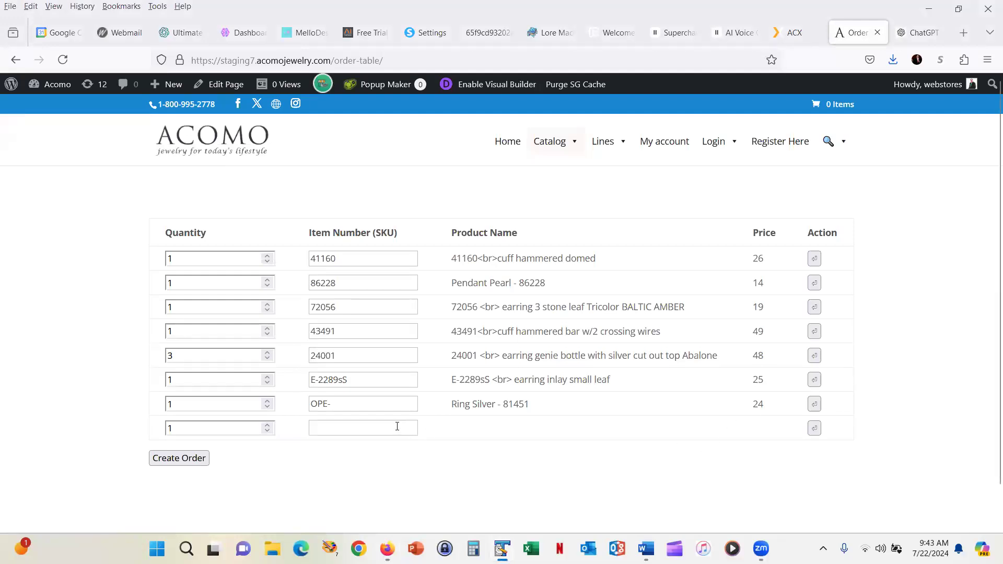
Step: Add 'ear stud heart' (Earstud Mop 82256) and 'hoop twisted wire' (92033, price 9) rows
text(ear stud heart)
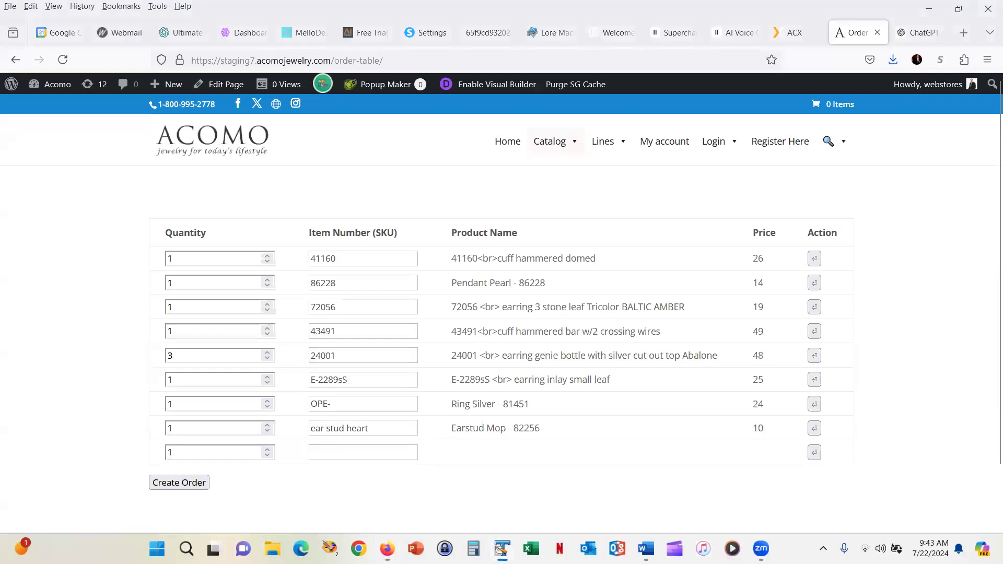
click(363, 453)
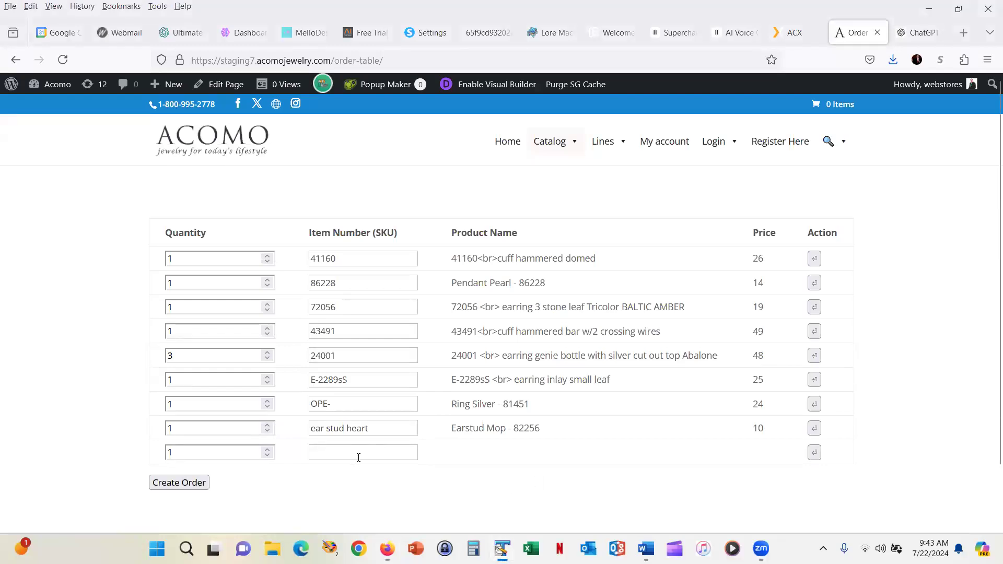
text(hoop twisted wire)
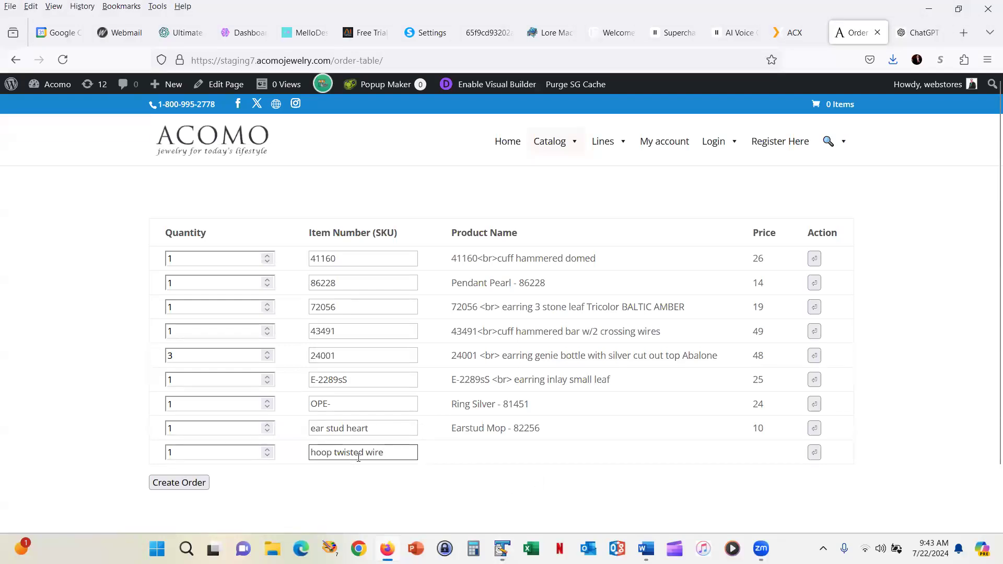
key(Return)
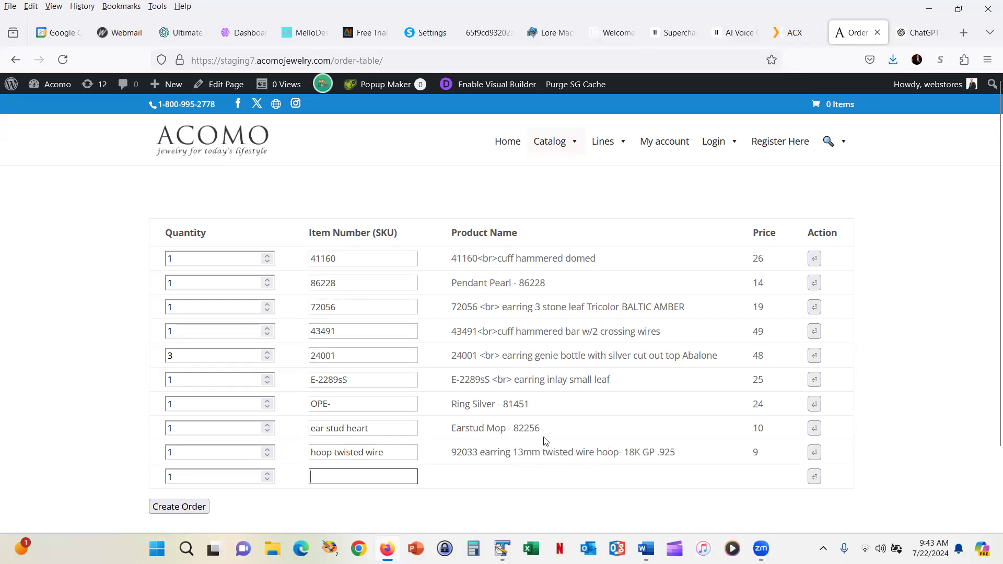
mouse_move(518, 445)
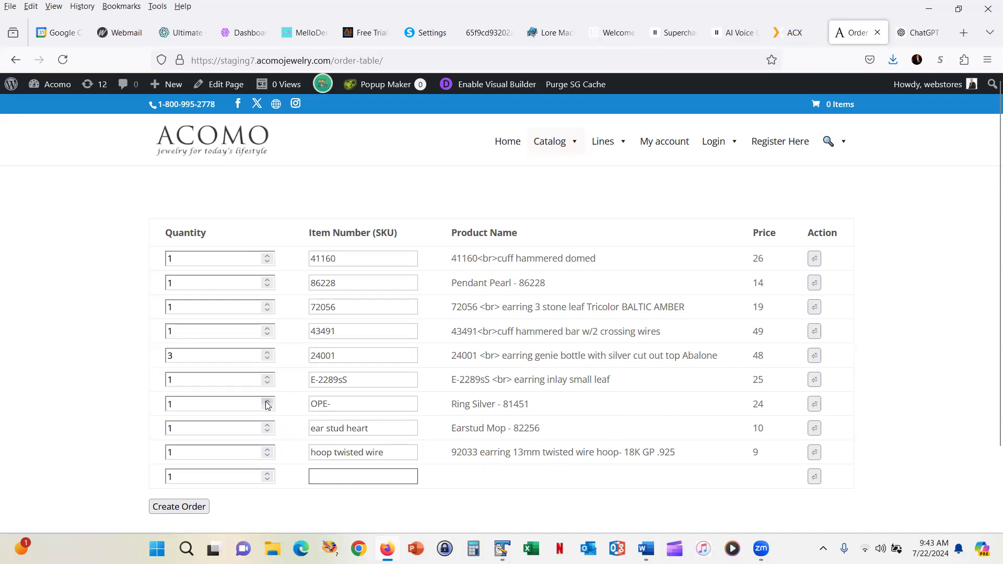
Step: Raise the Ring Silver, E-2289sS earring and Earstud Mop quantities with the spinners
click(267, 401)
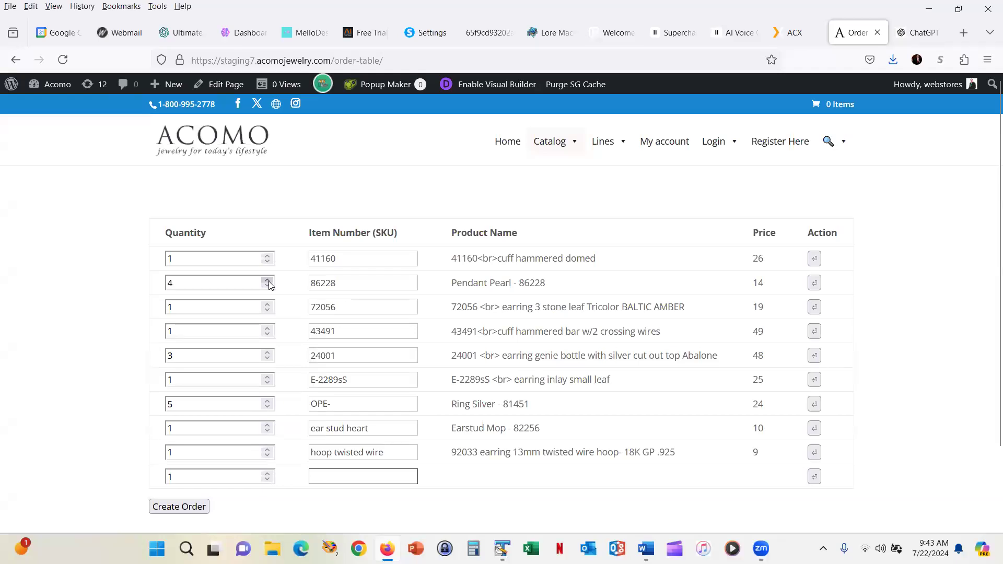
click(268, 375)
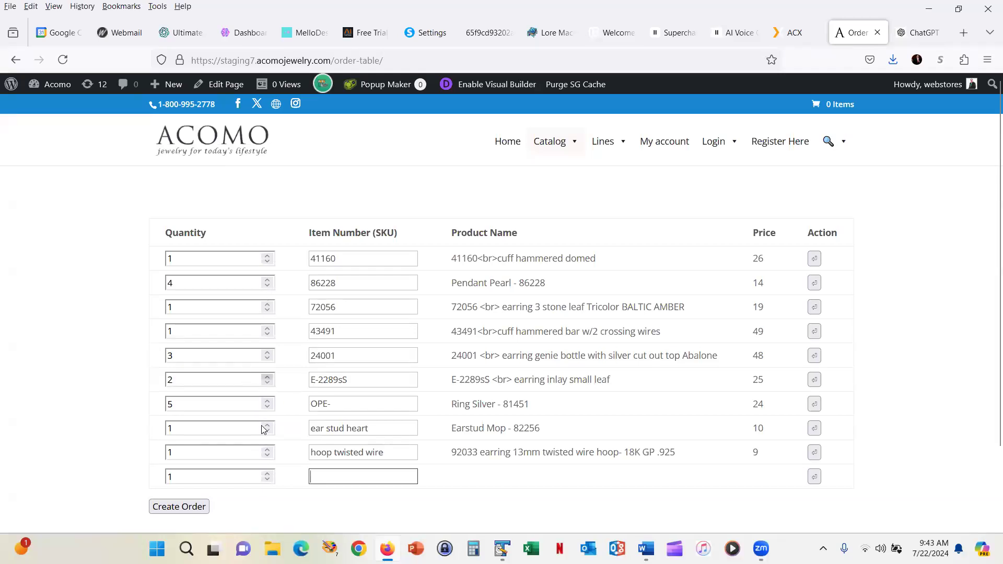
click(266, 424)
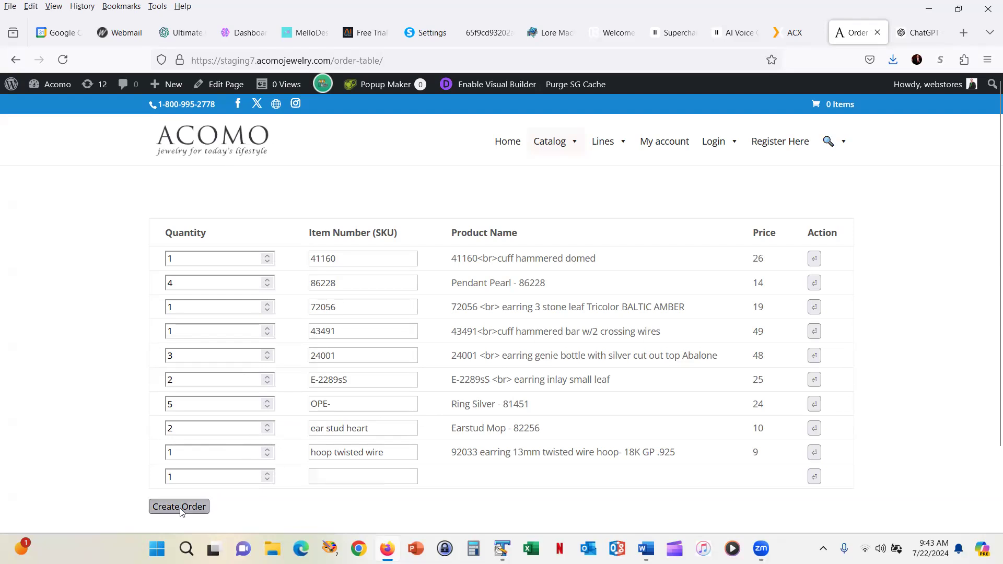
Step: Create the order, acknowledge the success message and go to the cart holding 15 items
click(179, 507)
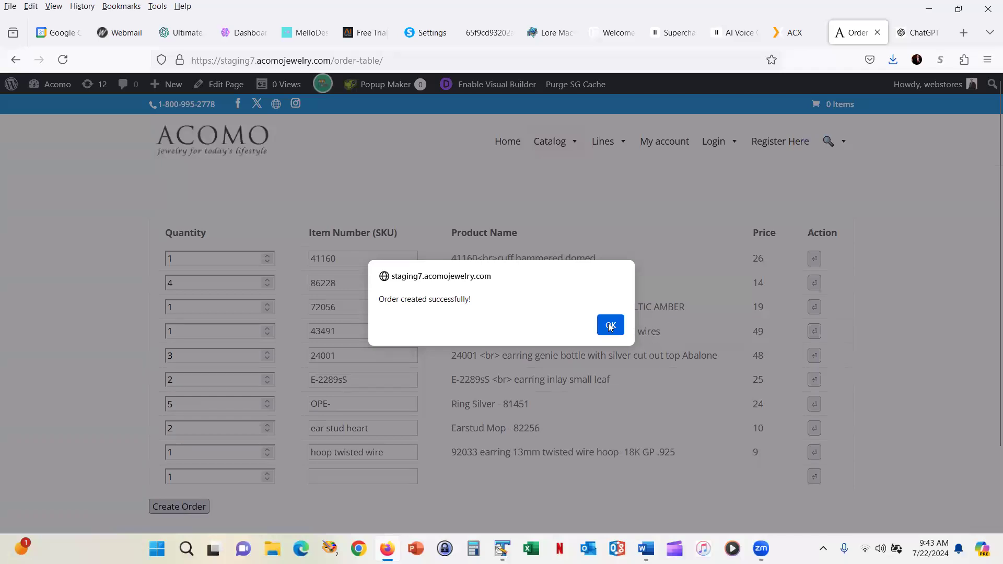
click(608, 325)
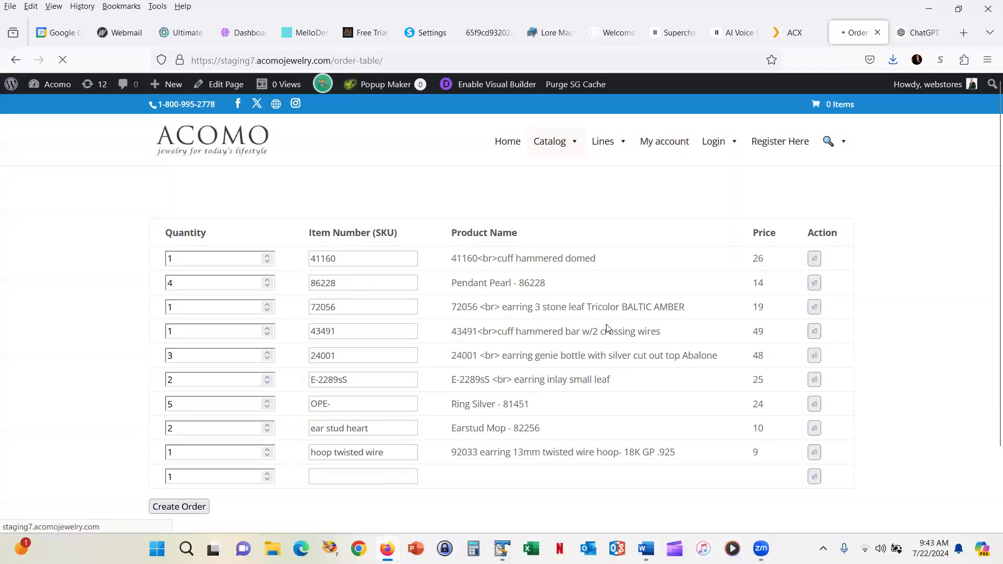
click(179, 506)
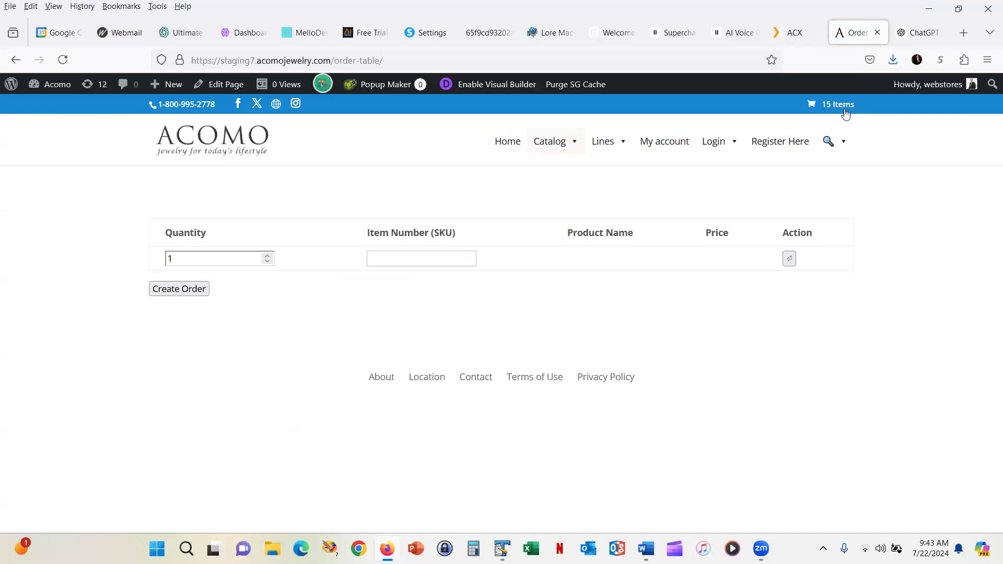
click(836, 104)
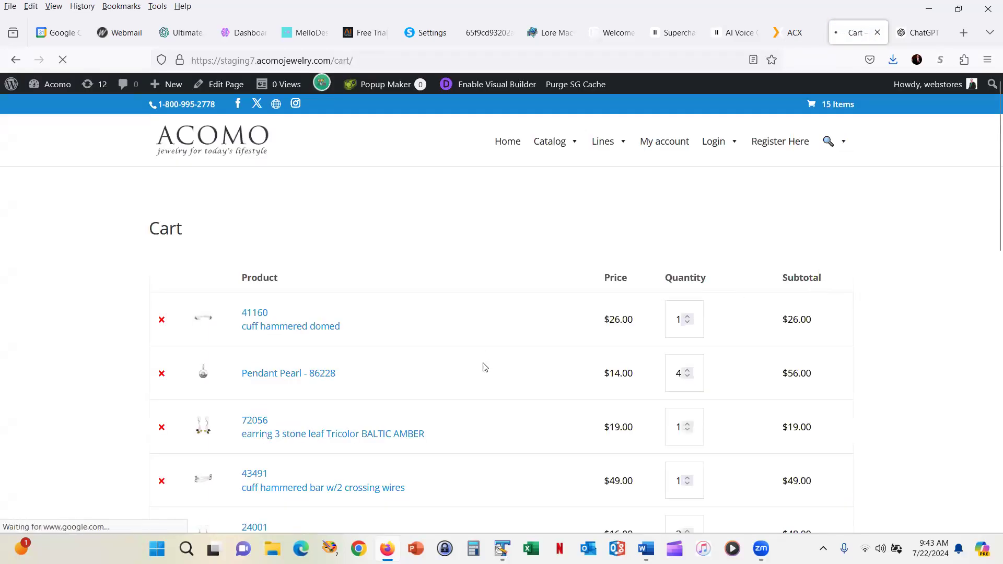
scroll(down, 3)
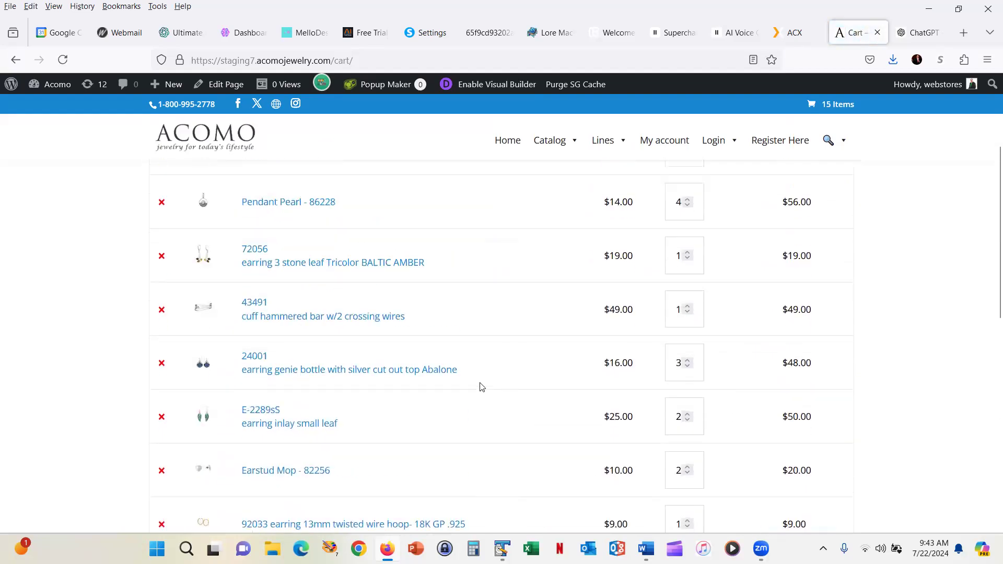
scroll(up, 3)
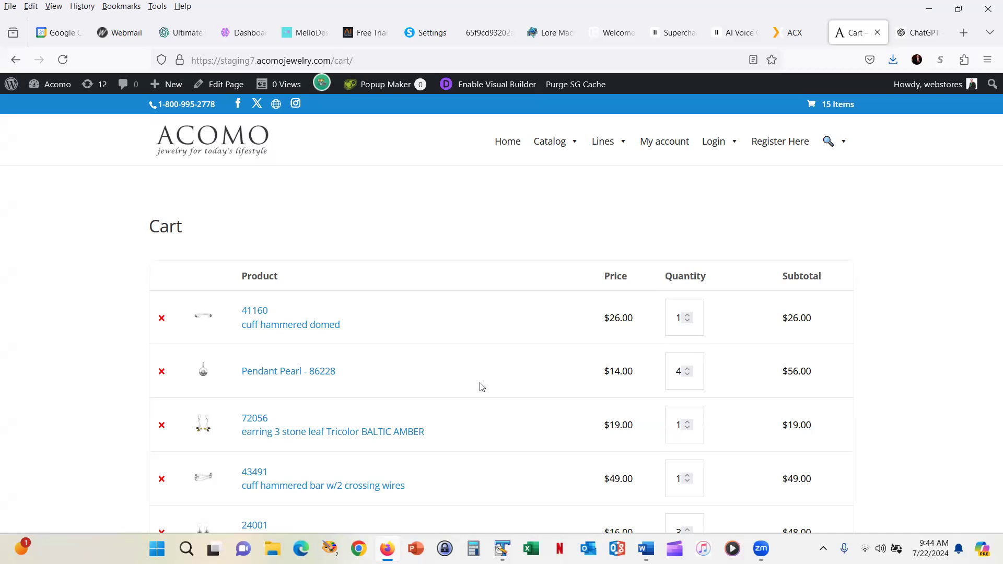
mouse_move(463, 423)
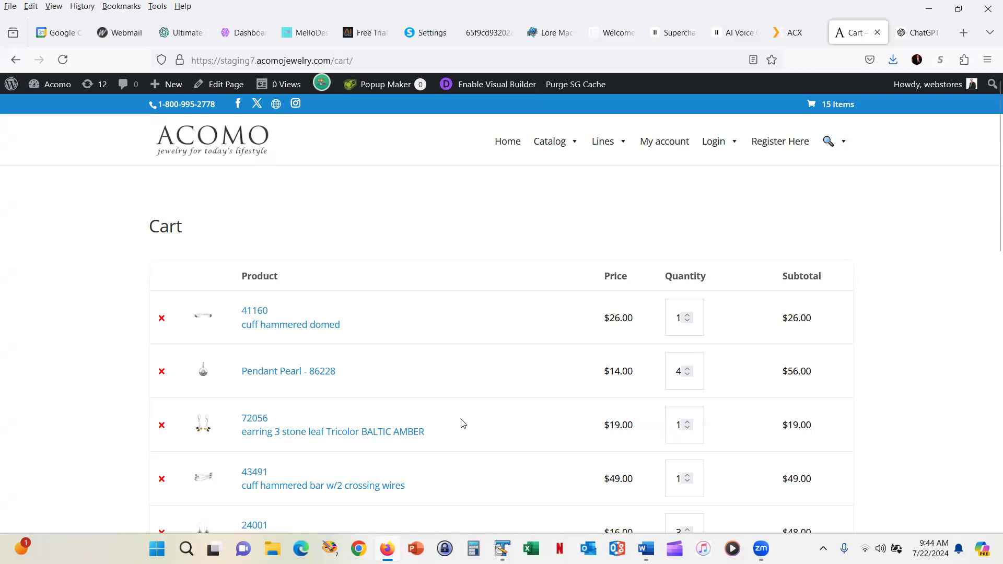
mouse_move(753, 171)
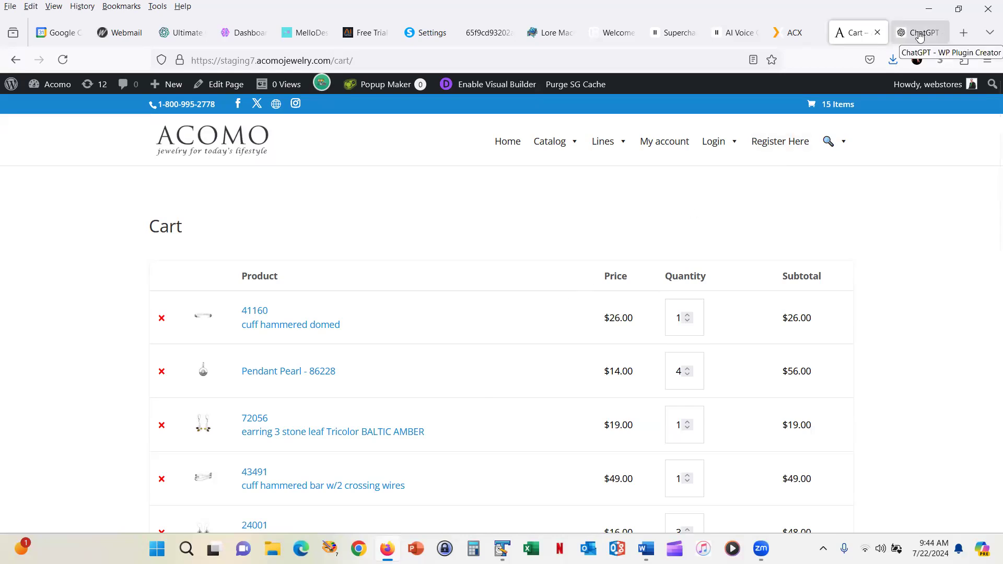
Step: Switch to the ChatGPT WP Plugin Creator tab and scroll through the plugin's PHP/JavaScript code to the Explanation
click(922, 33)
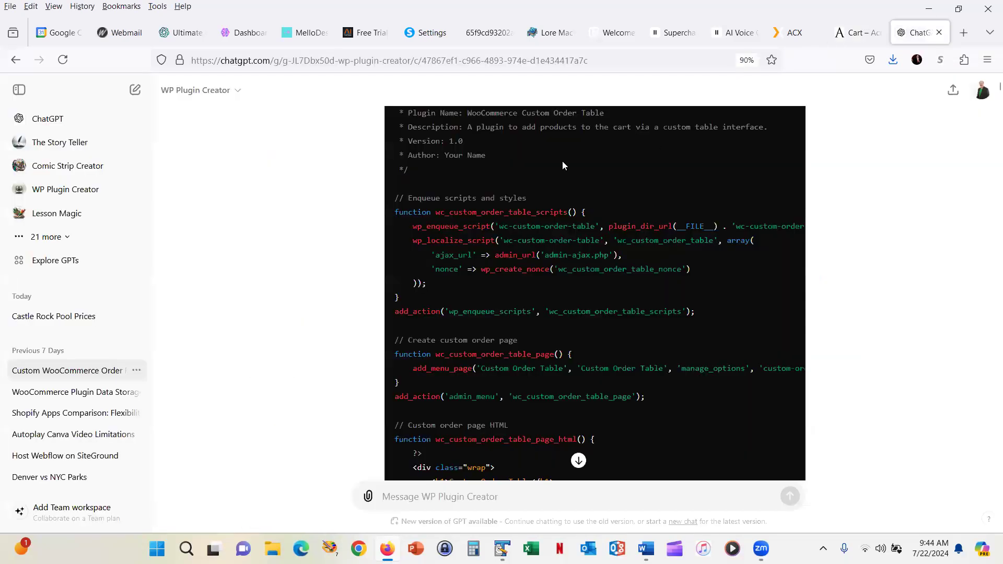
scroll(down, 3)
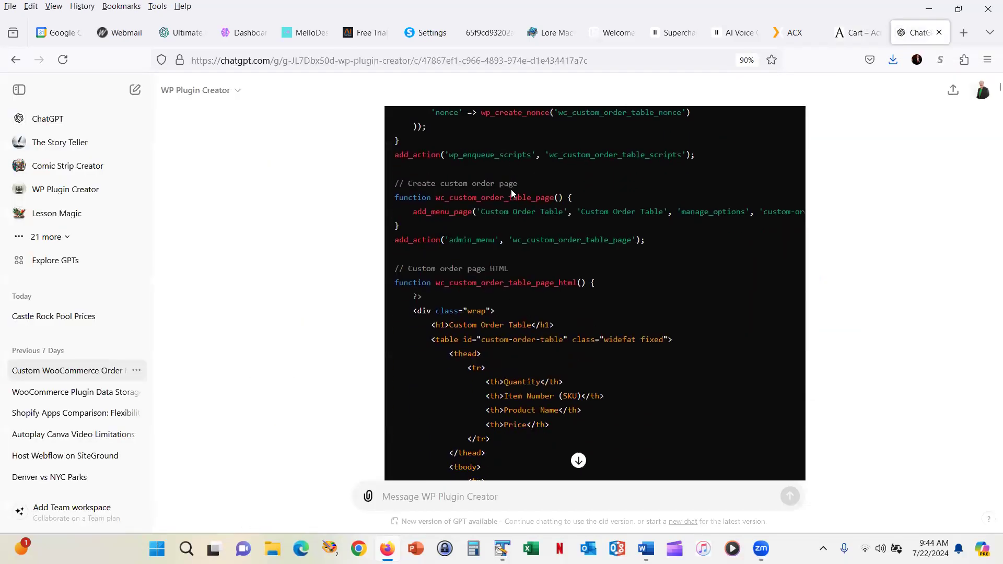
scroll(down, 3)
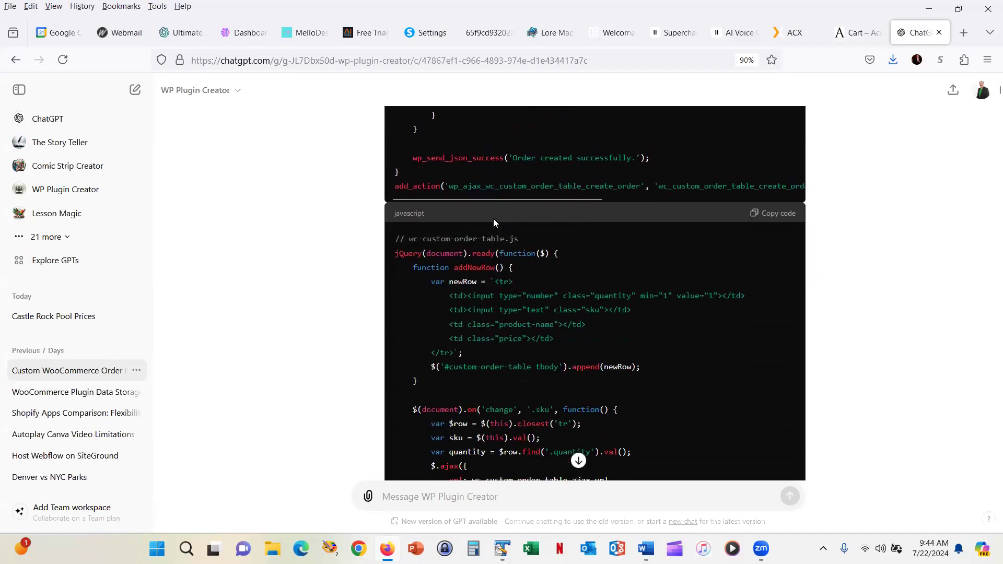
scroll(down, 3)
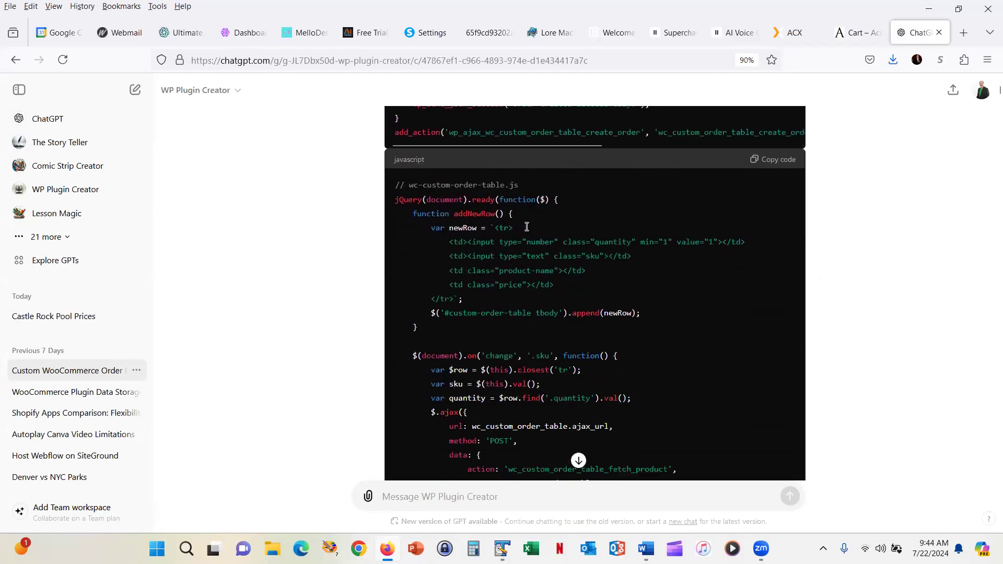
scroll(down, 3)
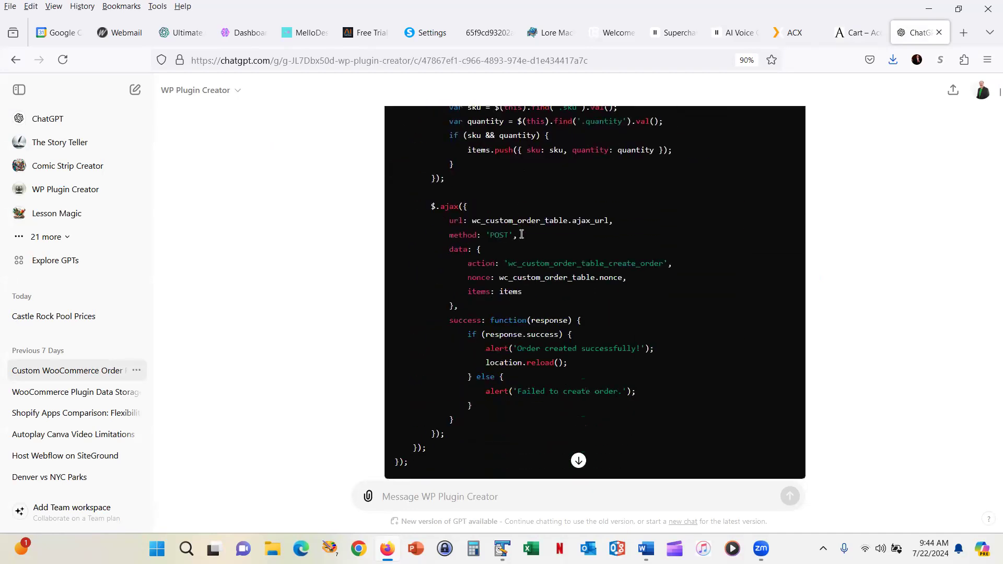
scroll(down, 3)
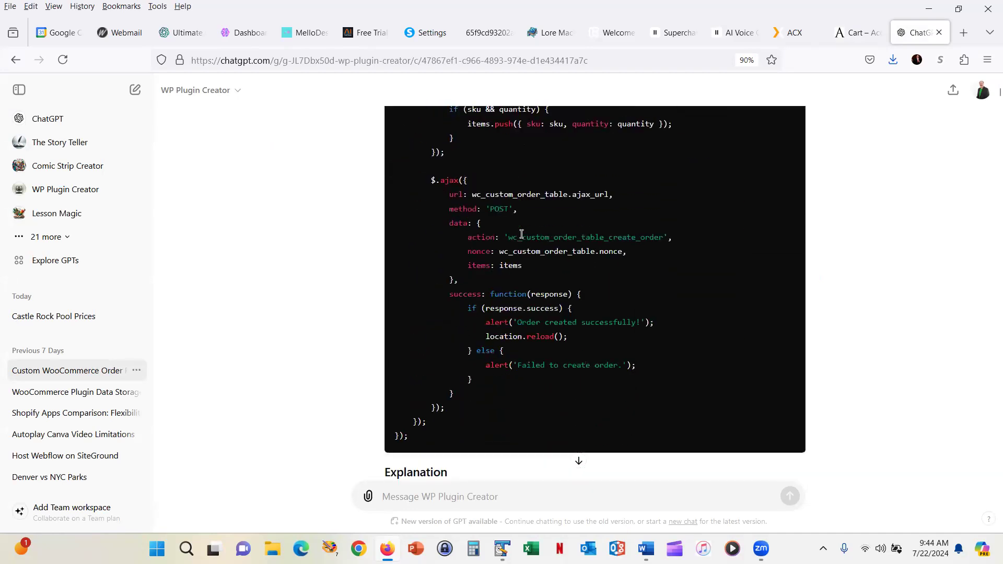
scroll(down, 3)
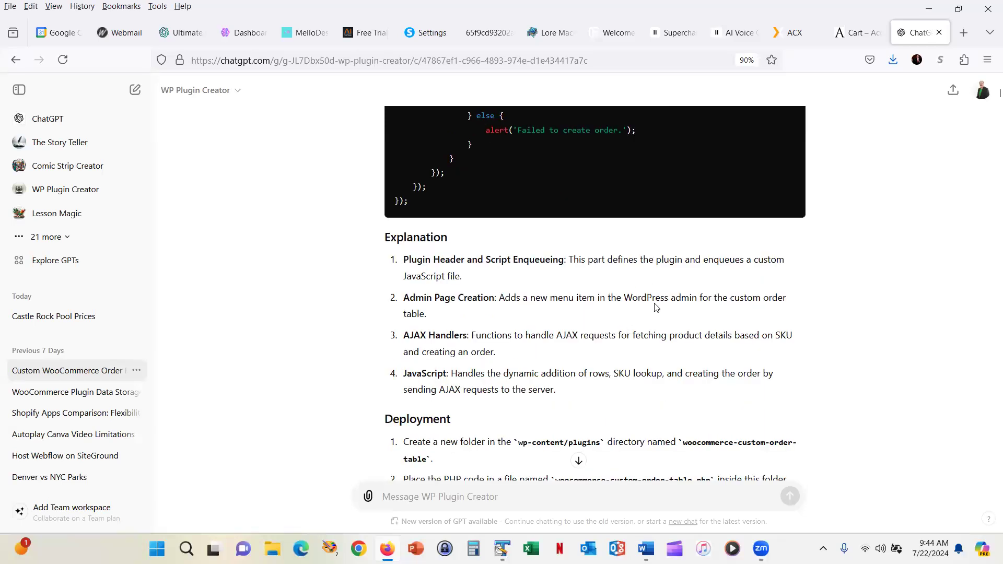
scroll(up, 3)
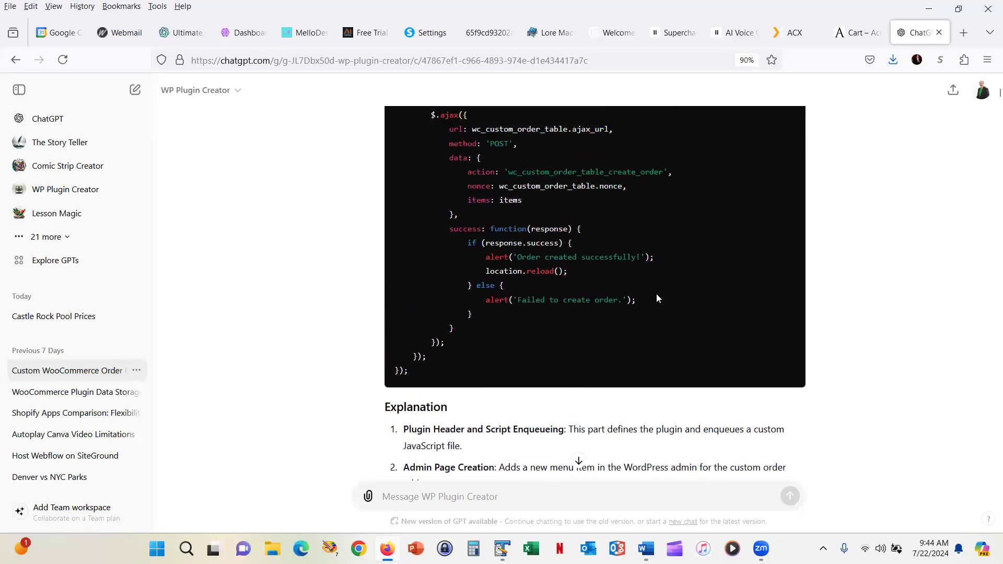
scroll(up, 3)
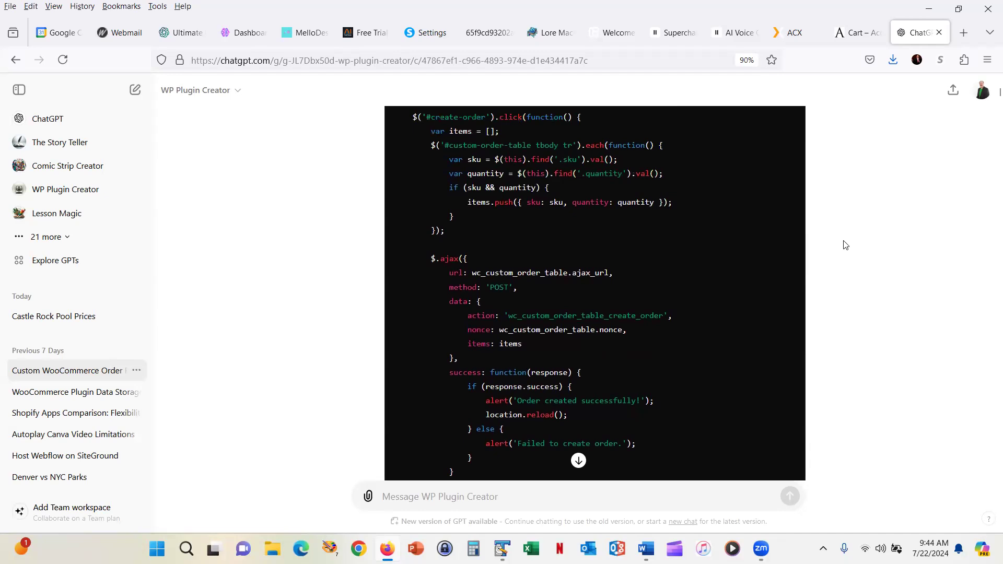